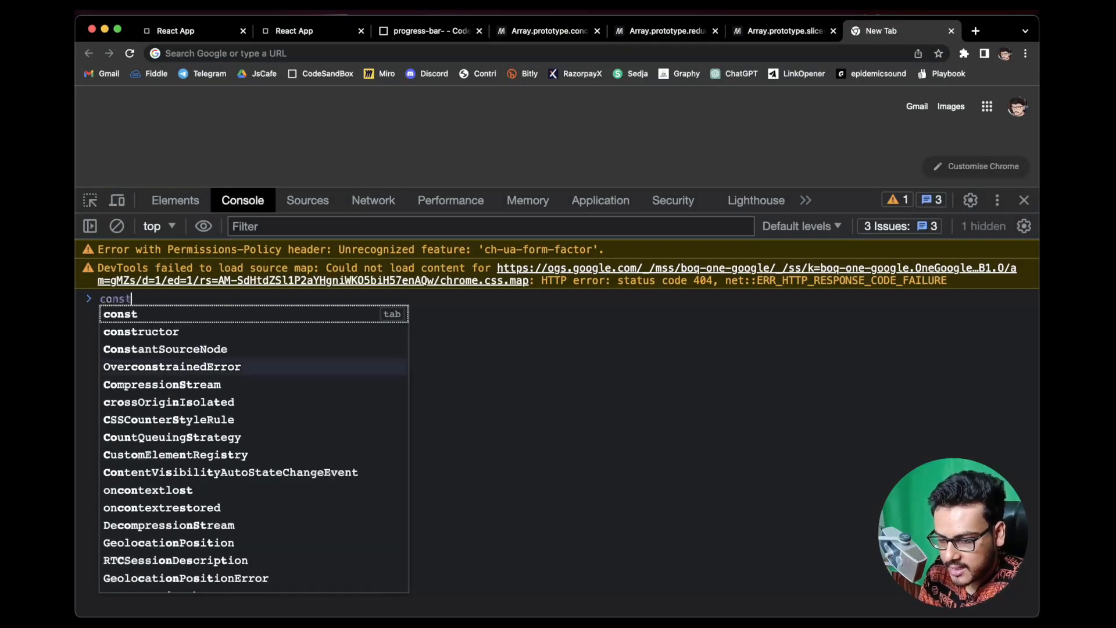
# Define const x = [1,2,3] and declare let y = [...x] as a spread copy.
pyautogui.write('x = [1,2,3]')
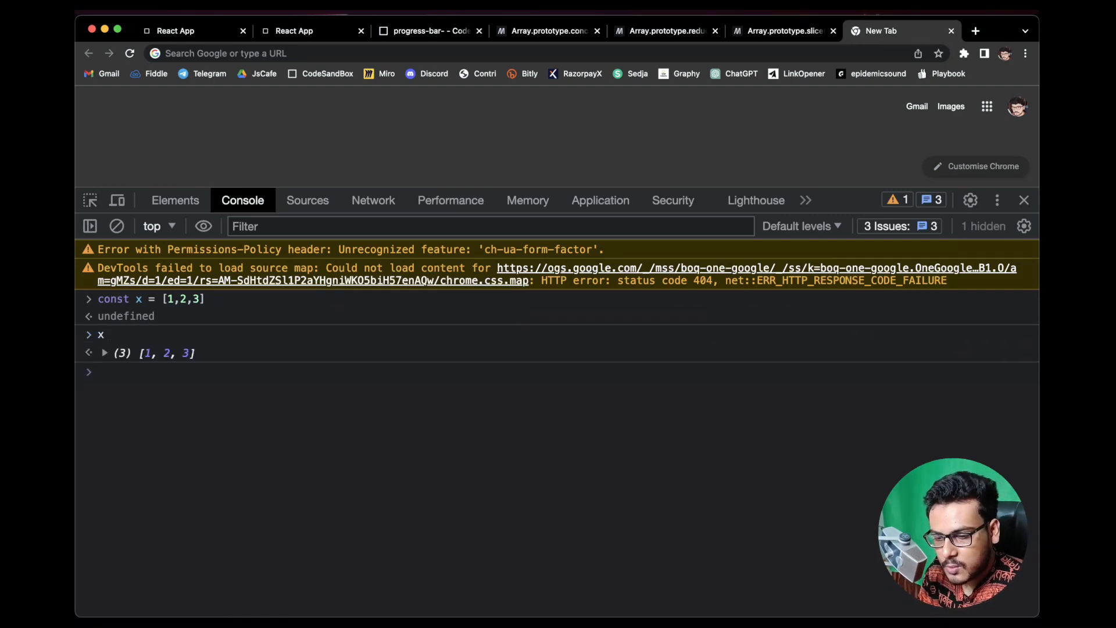
pyautogui.write('let y')
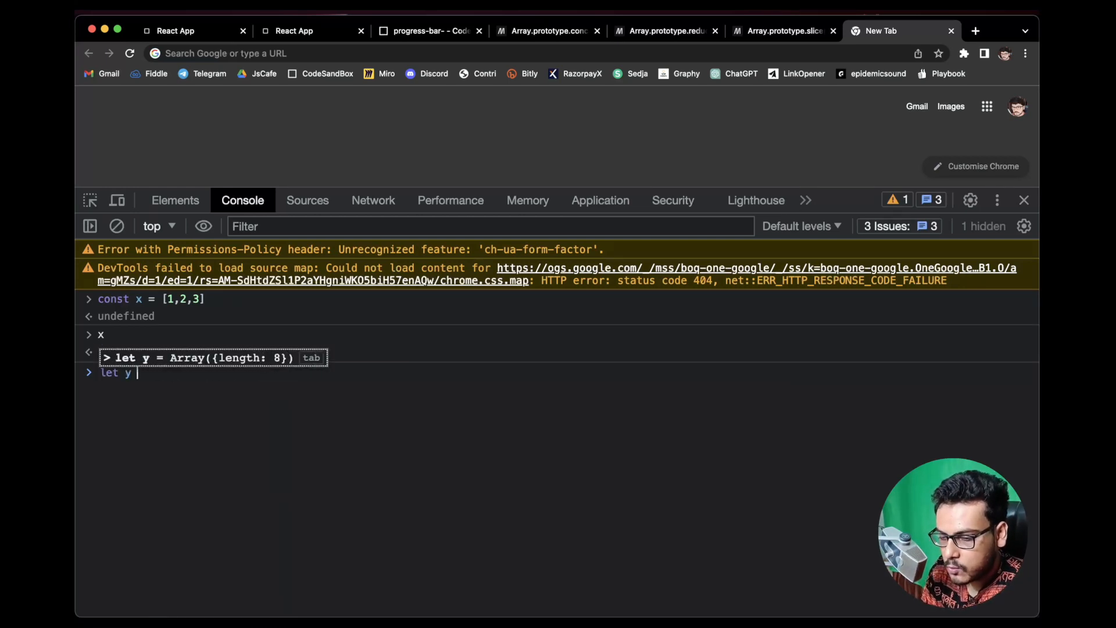
pyautogui.write('= [')
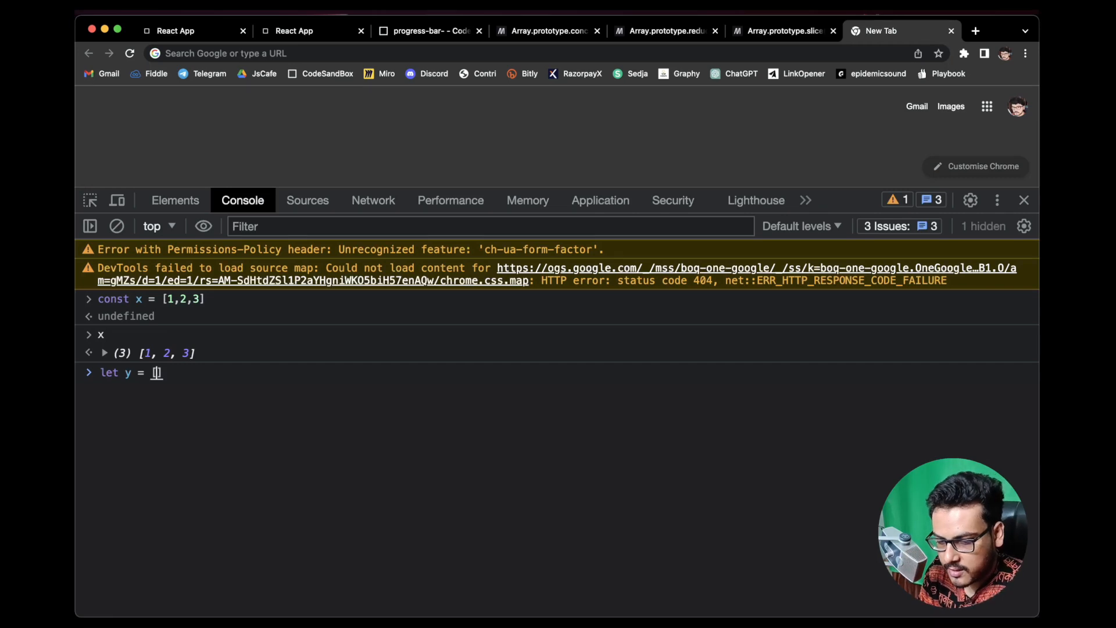
pyautogui.write('...x')
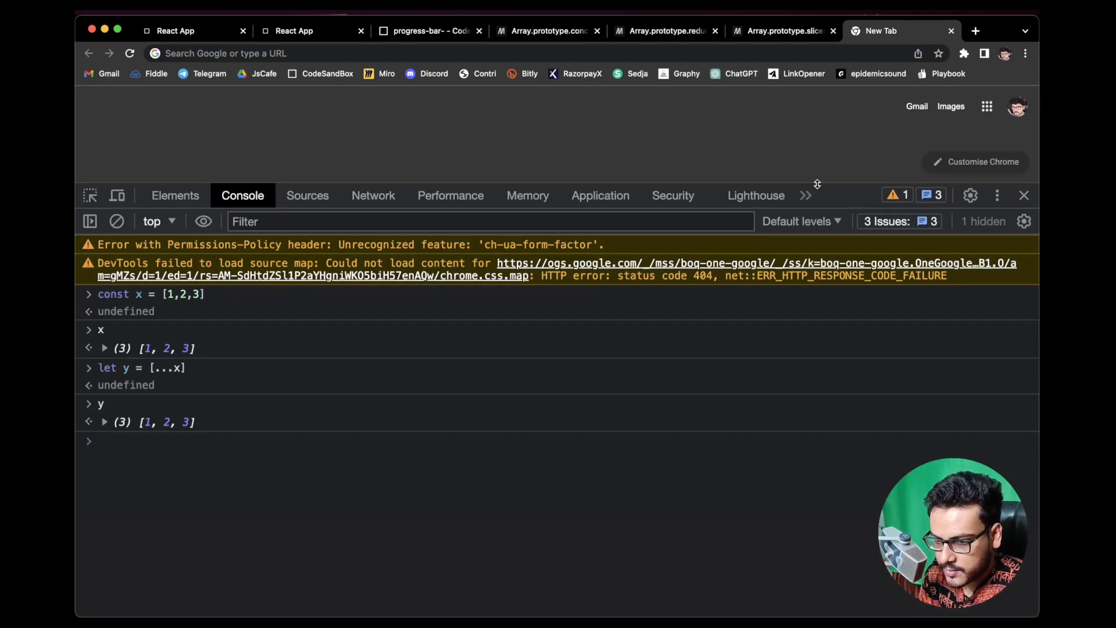
# Evaluate y to show the copied [1,2,3], then reload so the console starts empty.
pyautogui.click(100, 440)
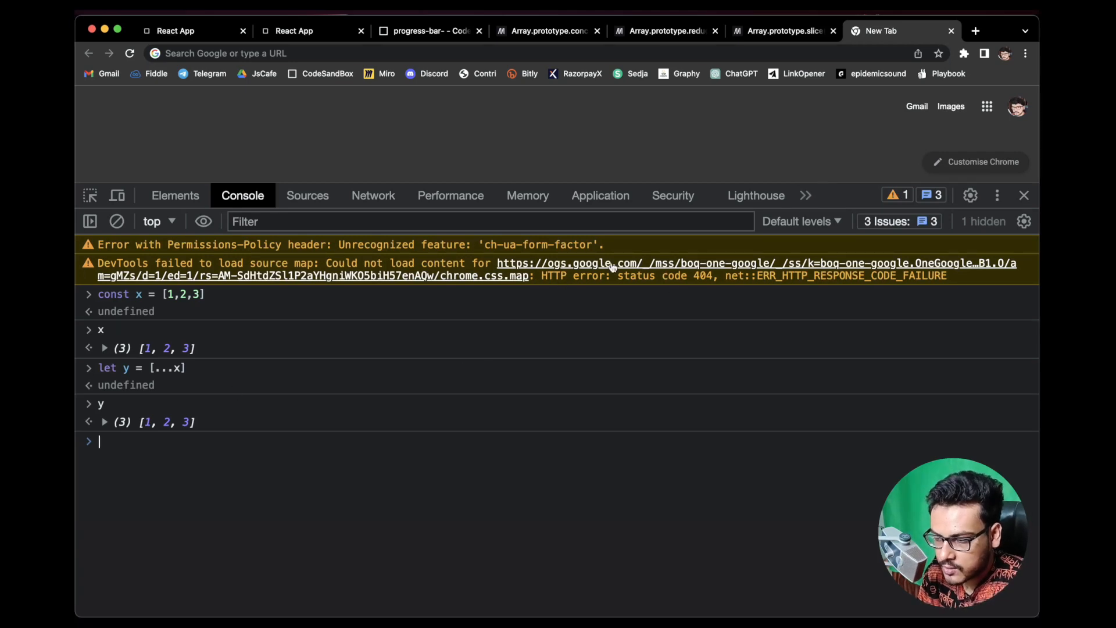
pyautogui.click(798, 221)
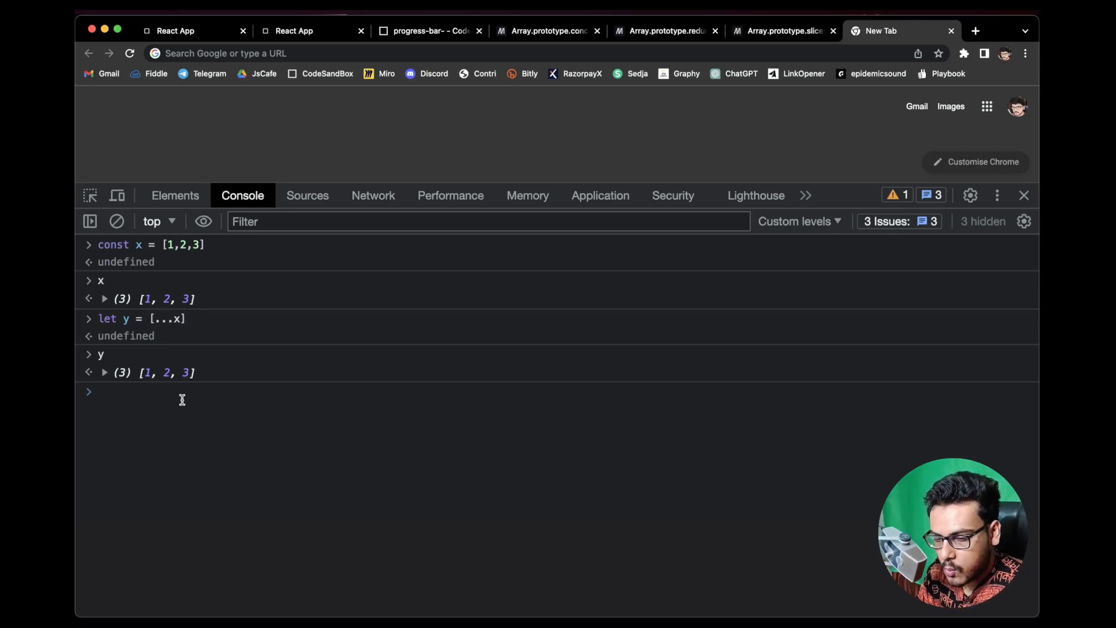
pyautogui.write('y')
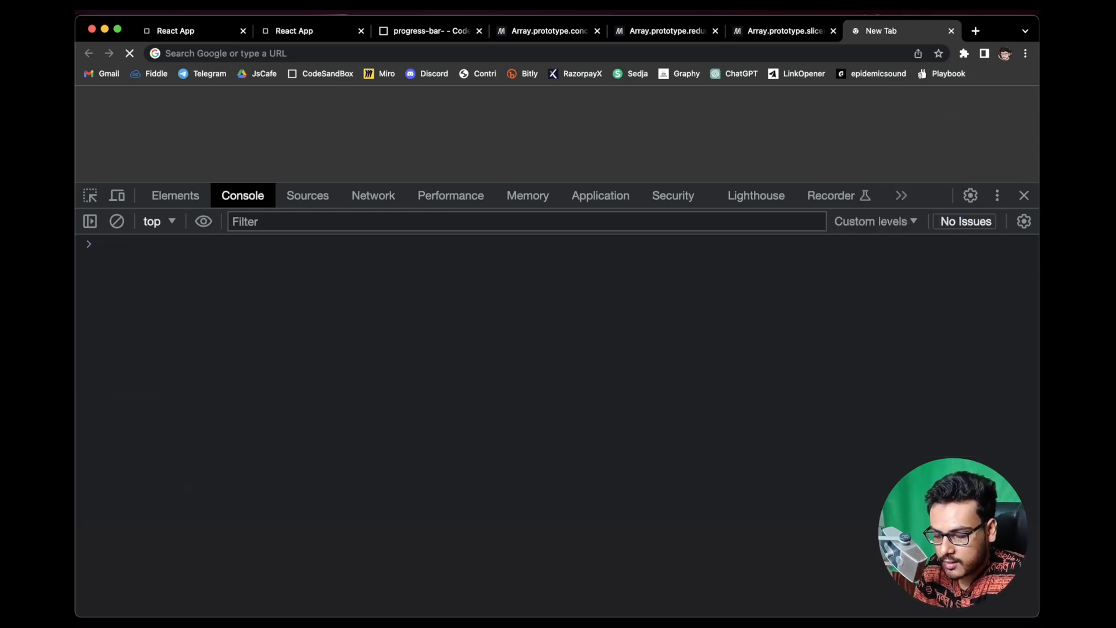
# Clear the console and define const x = [[0], 1, 2], then evaluate x.
pyautogui.write('x')
pyautogui.write('const')
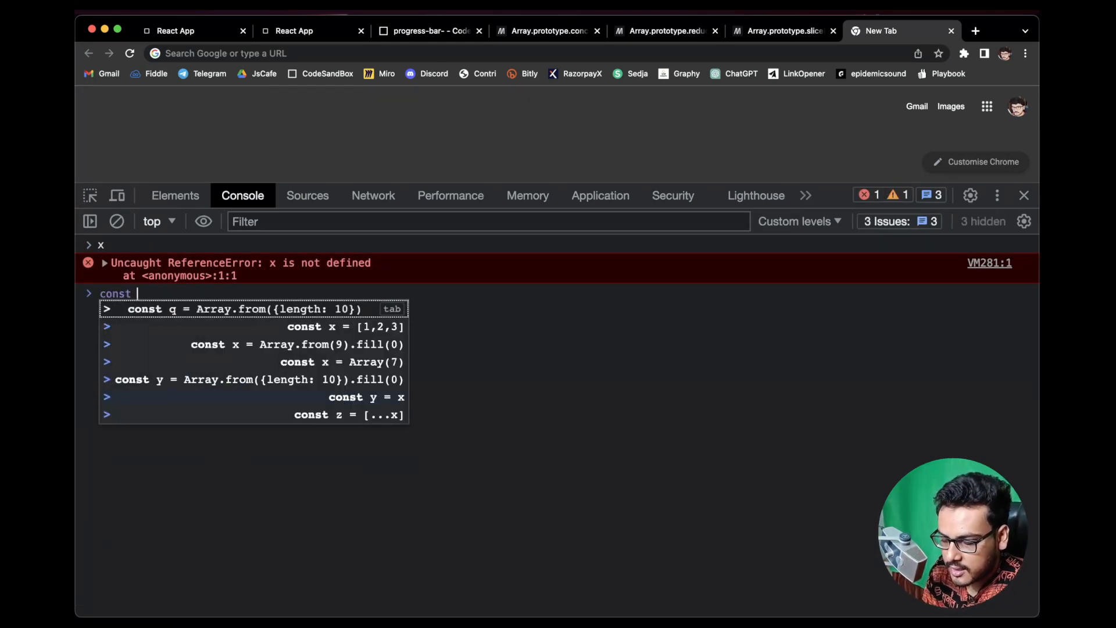
pyautogui.click(116, 221)
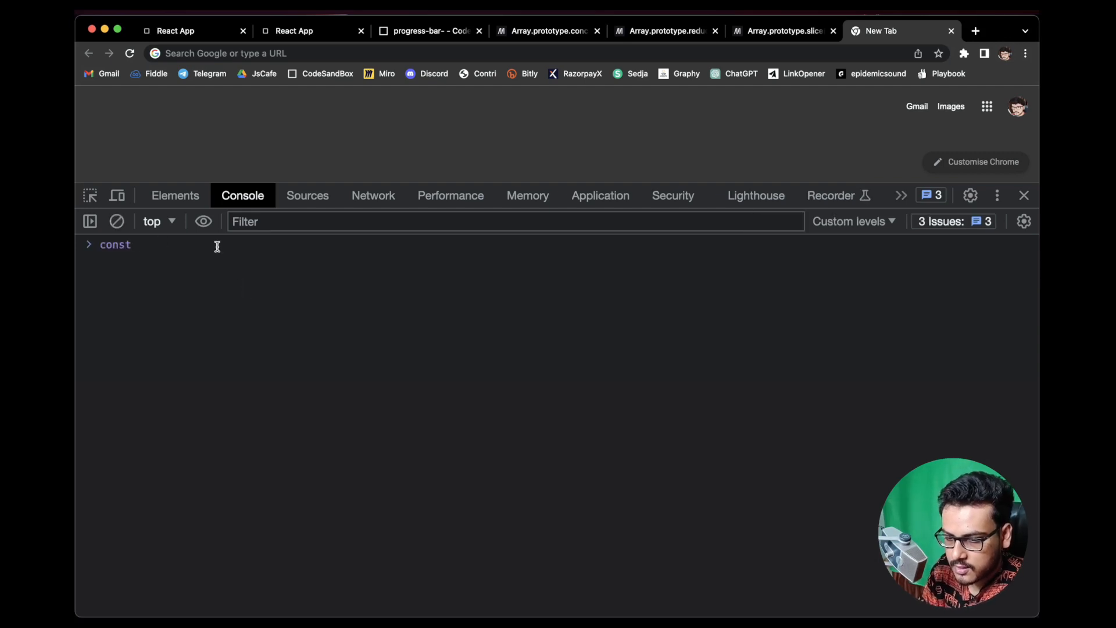
pyautogui.write('x = [')
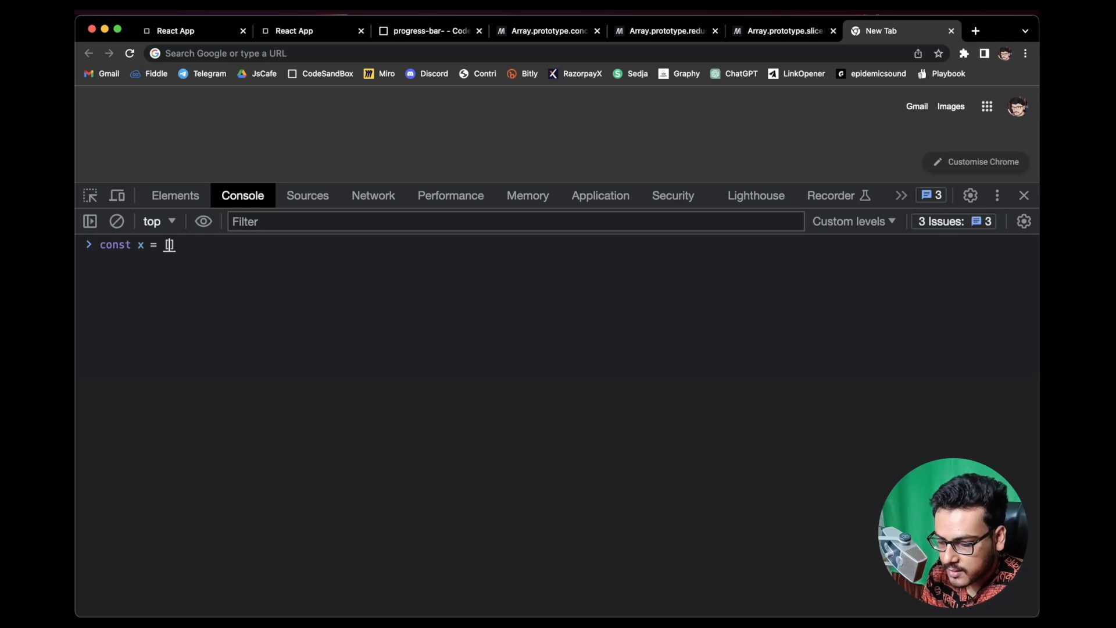
pyautogui.write(']')
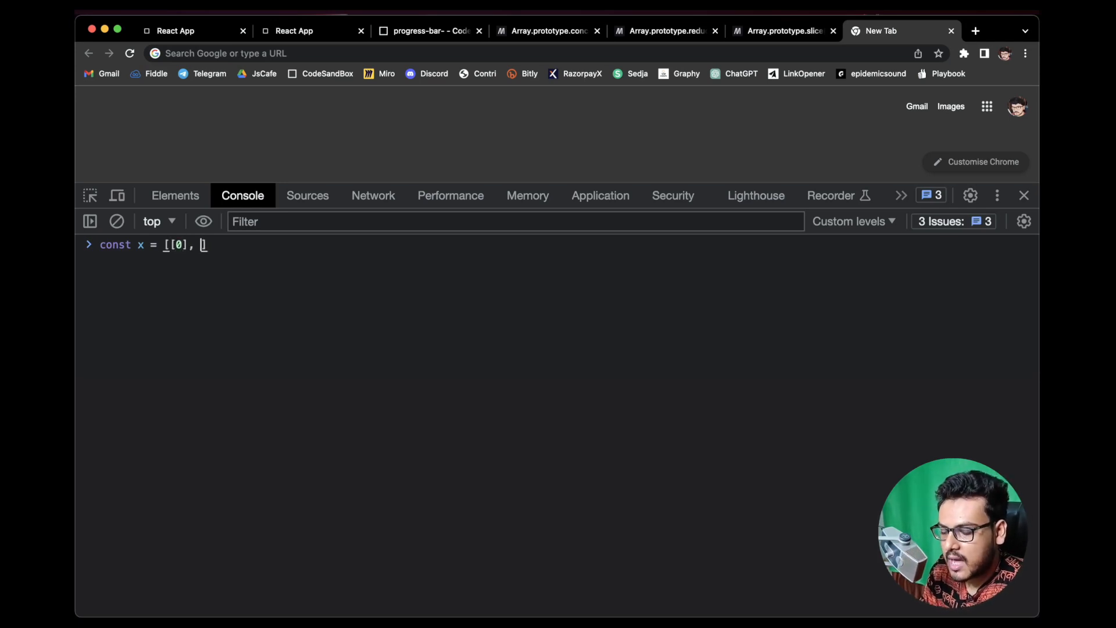
pyautogui.write('1')
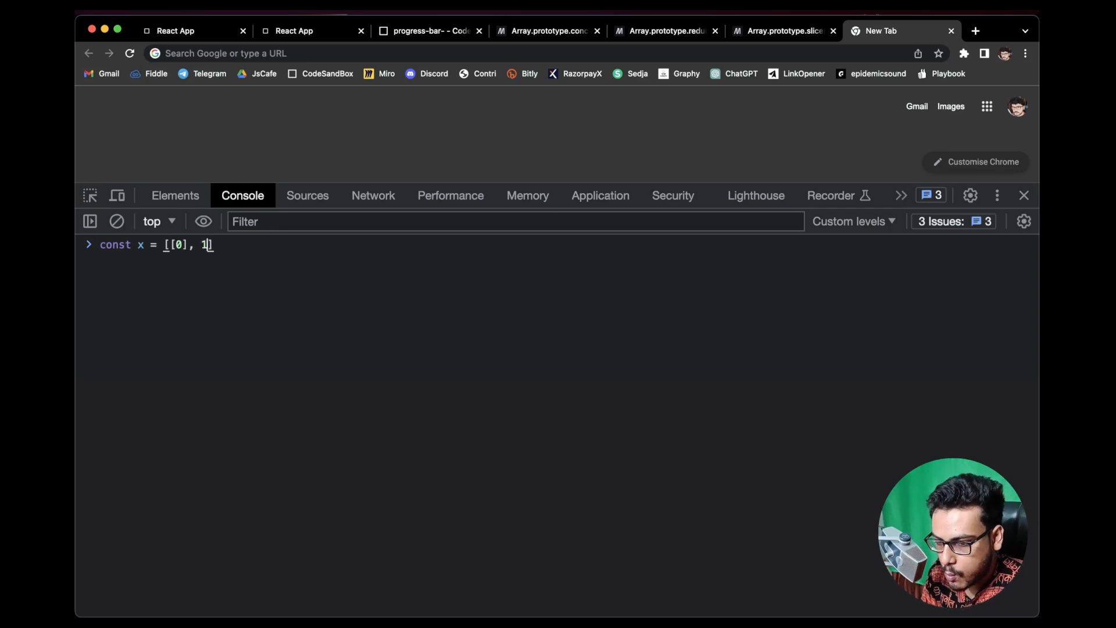
pyautogui.write(', 2')
pyautogui.write('x')
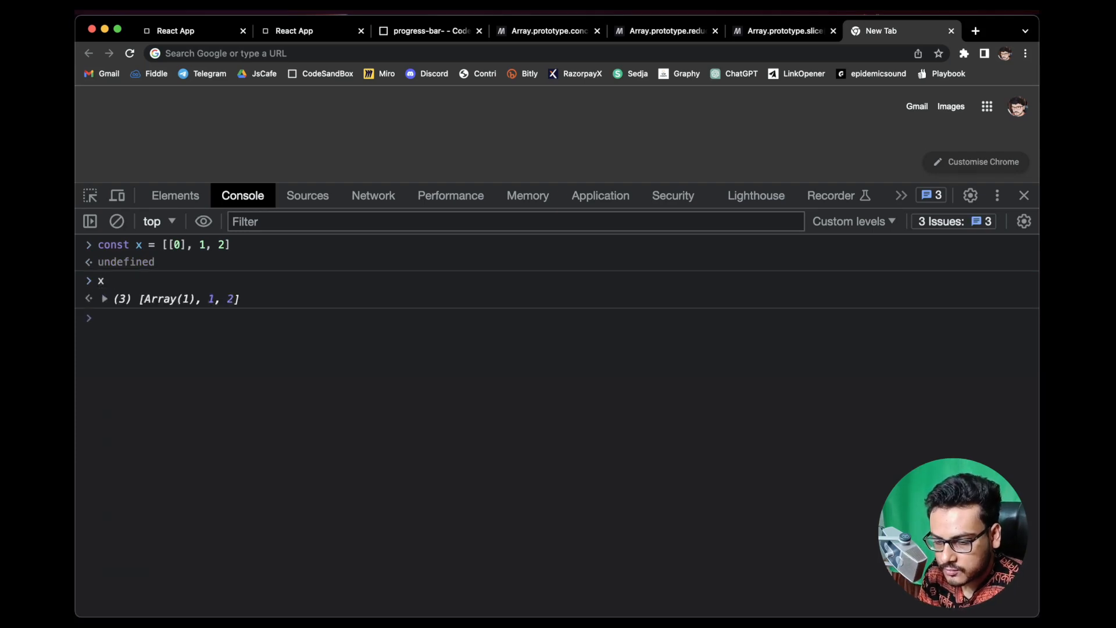
# Expand x to list its items, peeking into the nested first item [0].
pyautogui.click(104, 299)
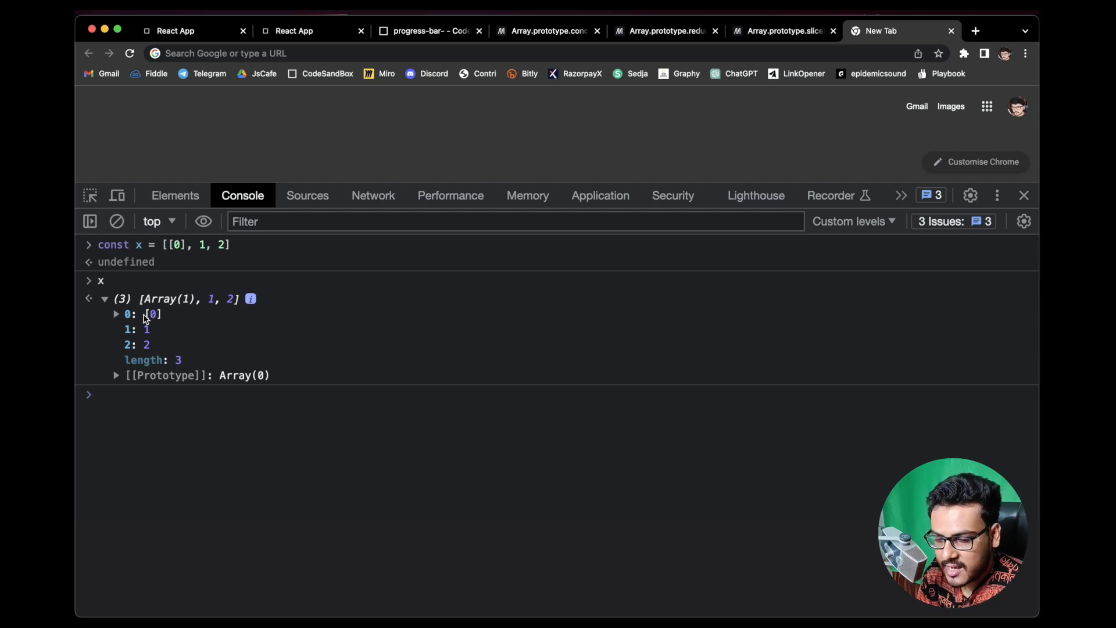
pyautogui.click(116, 314)
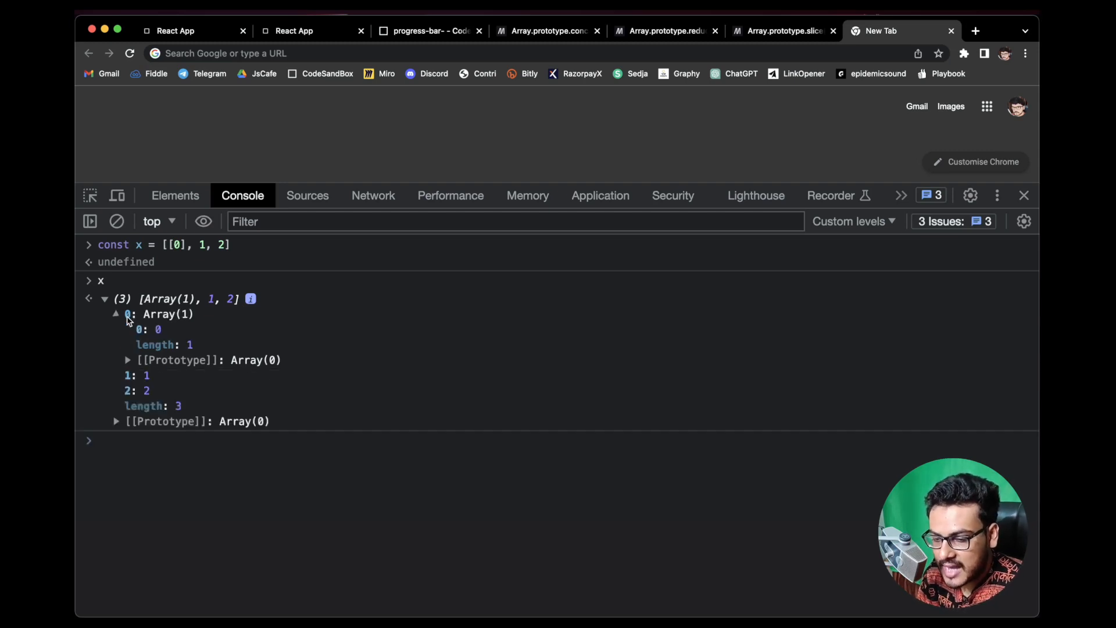
pyautogui.click(115, 314)
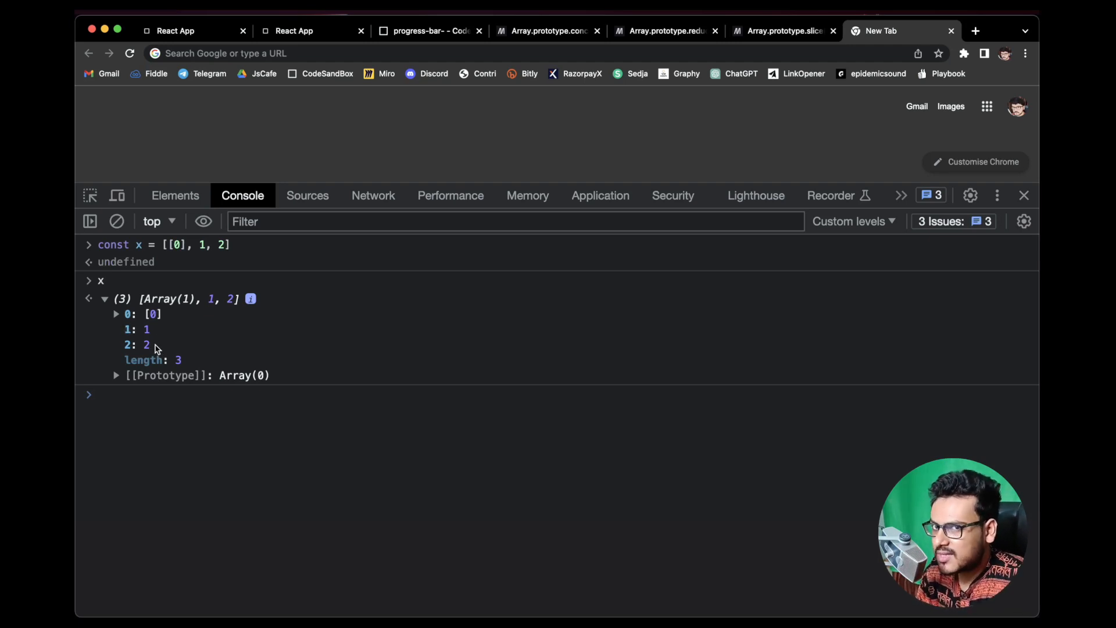
# Create const y = [...x] as a spread copy and evaluate y.
pyautogui.write('let')
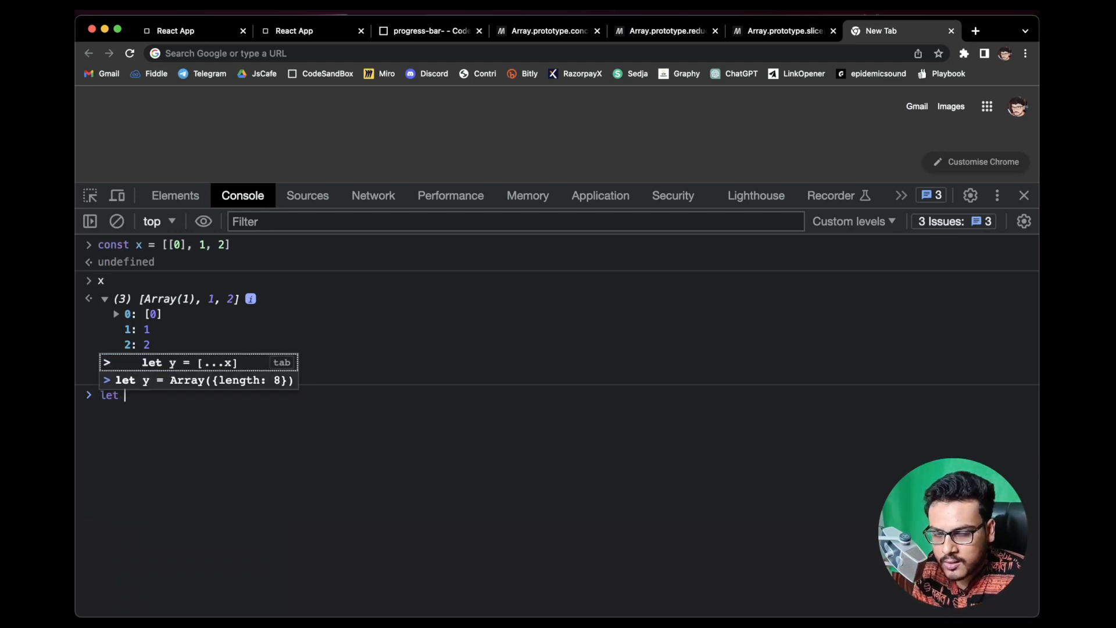
pyautogui.write('const y')
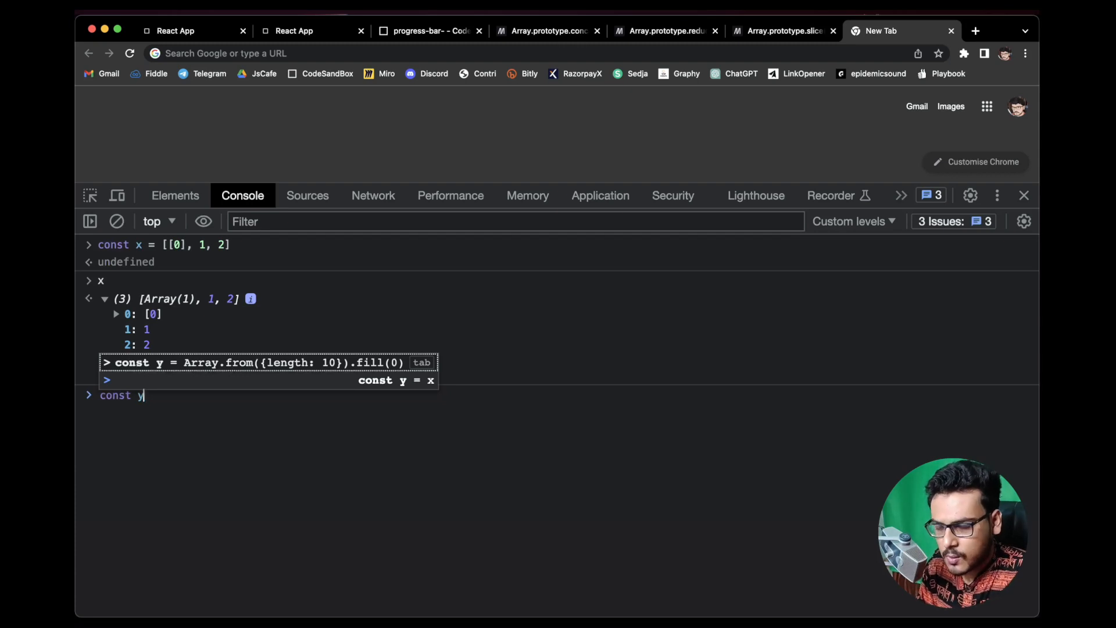
pyautogui.write('=')
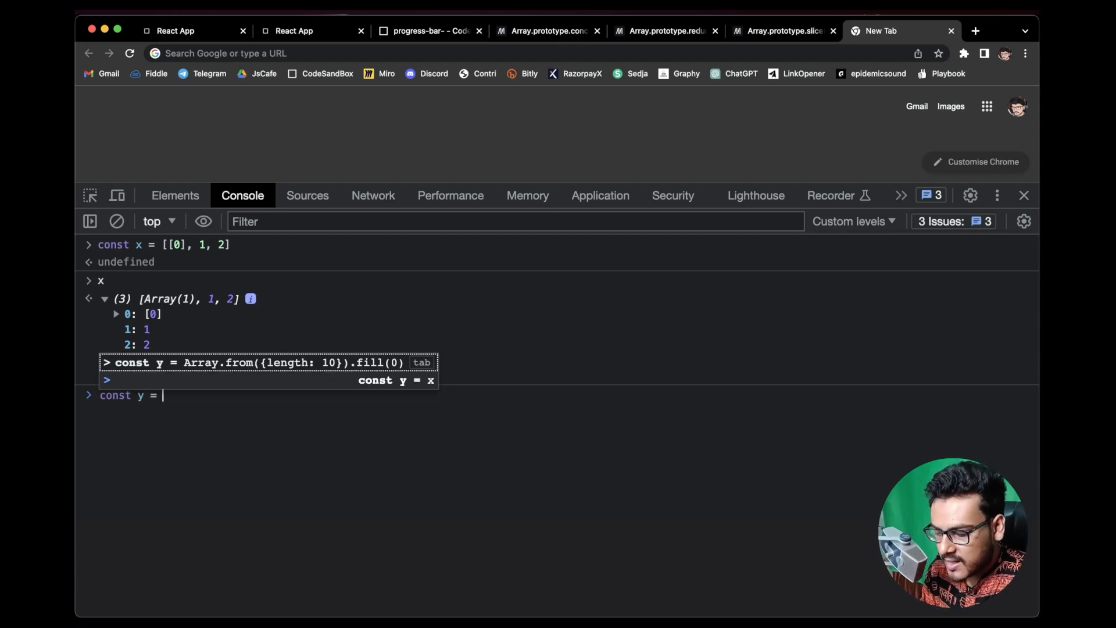
pyautogui.write('[...x')
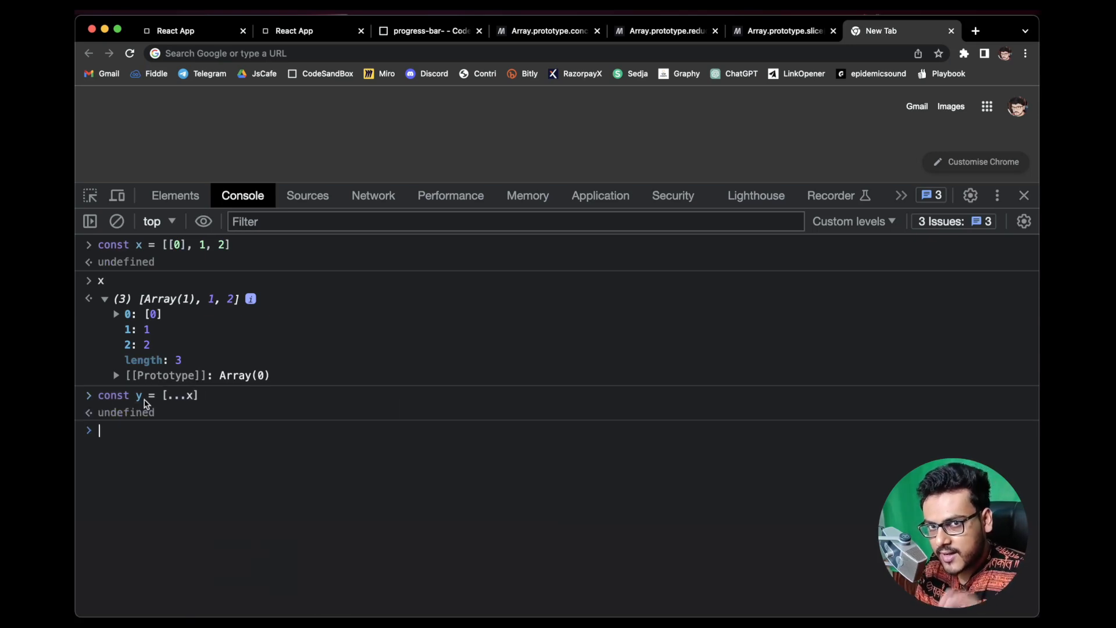
pyautogui.write('y[')
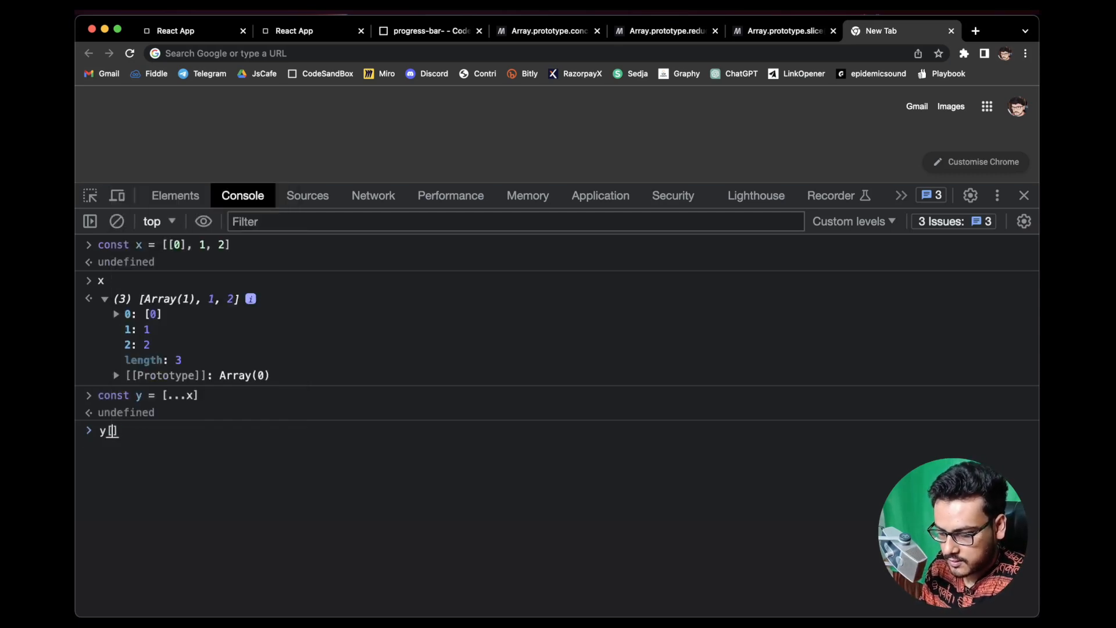
# Run y[0].push(3) and expand y showing its first item as [0, 3].
pyautogui.write('[0].')
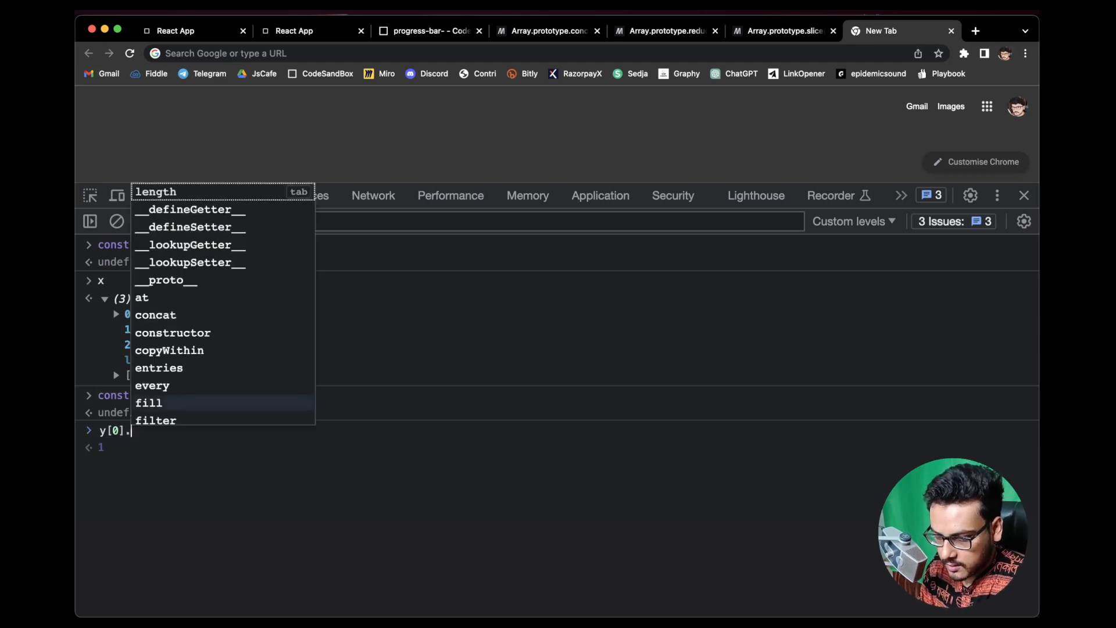
pyautogui.write('push()')
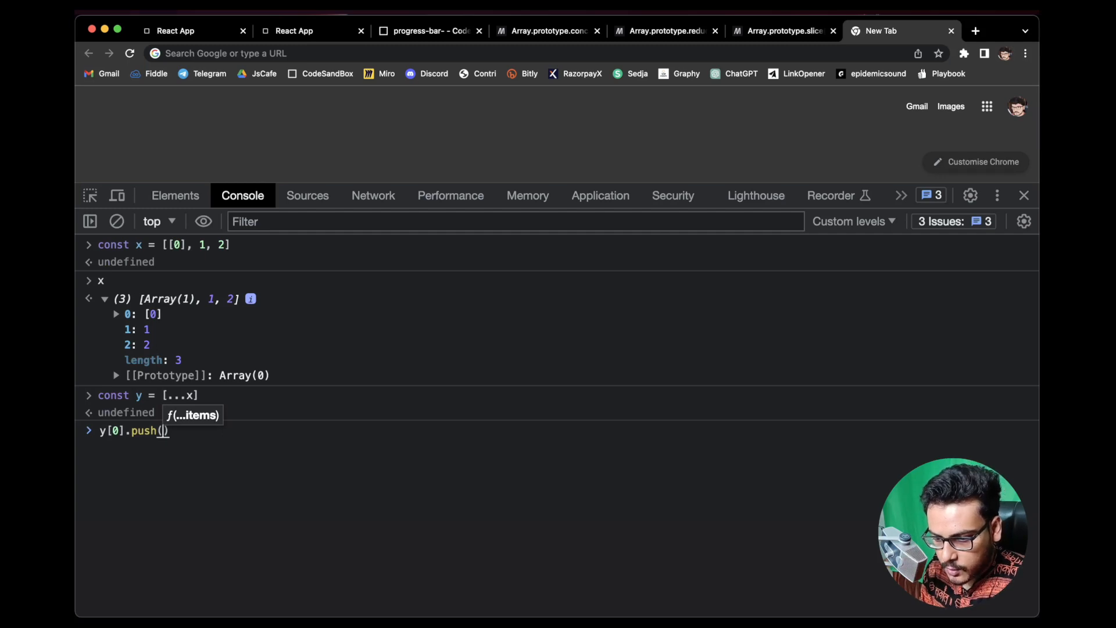
pyautogui.write('3')
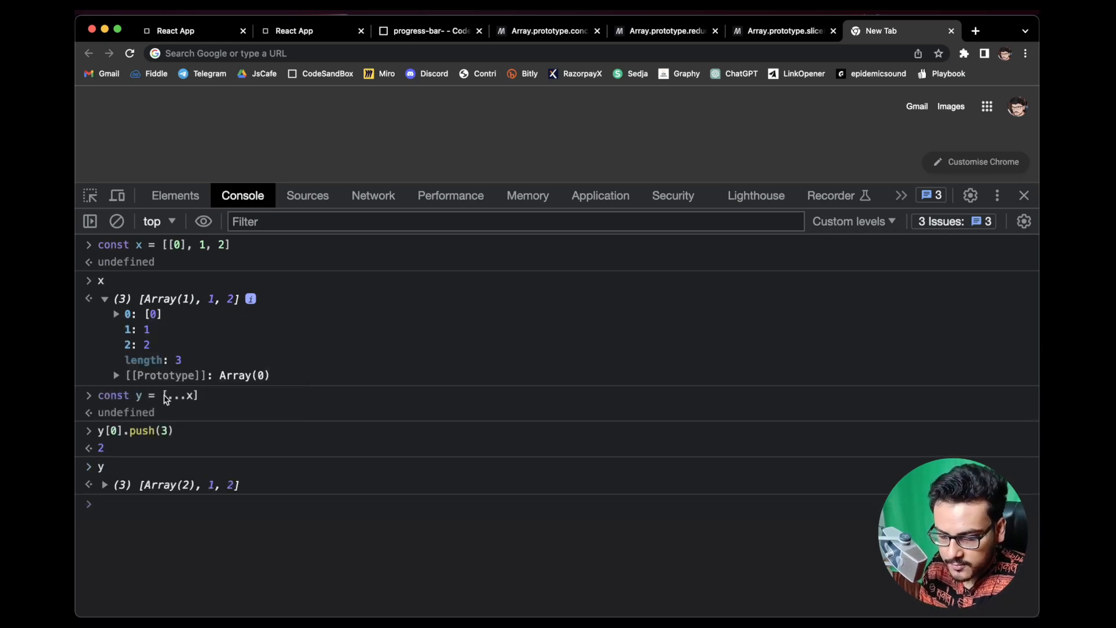
pyautogui.click(104, 484)
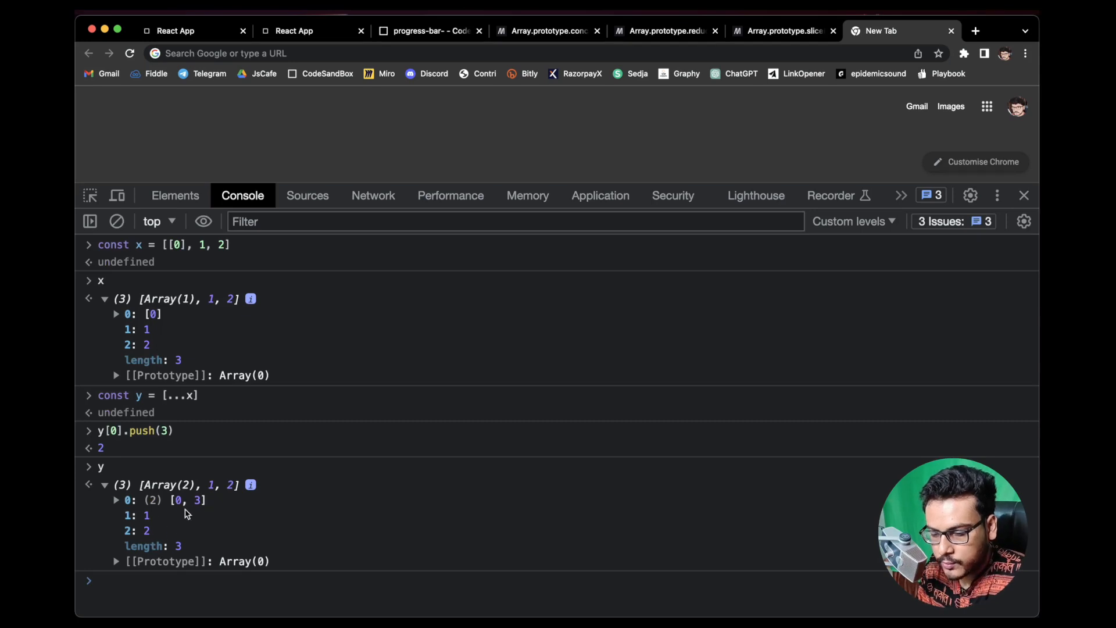
pyautogui.moveTo(154, 514)
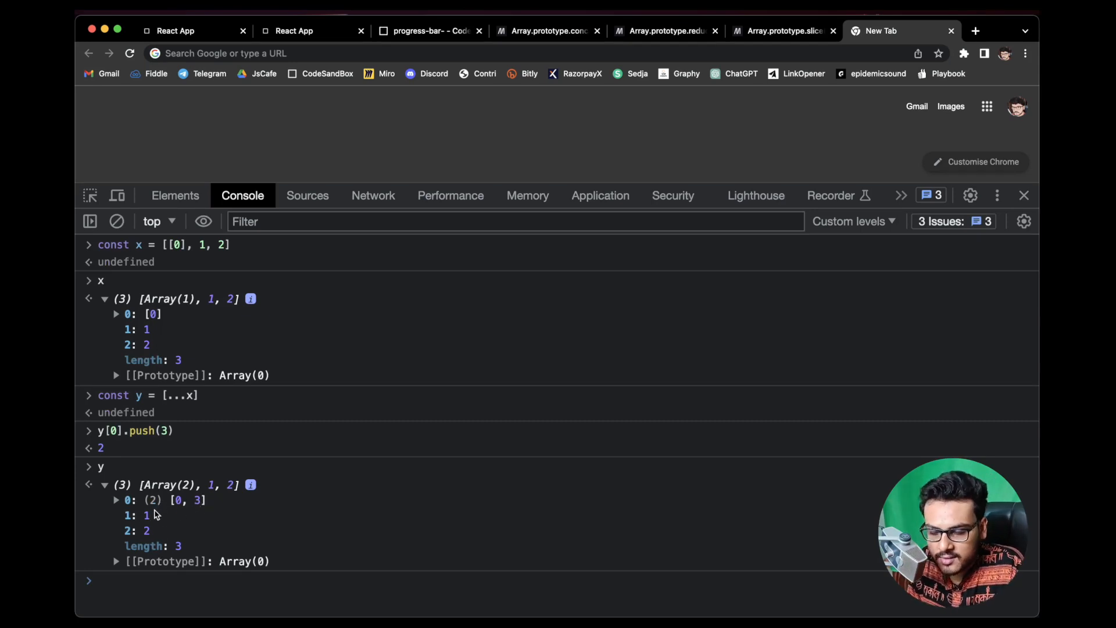
pyautogui.click(116, 500)
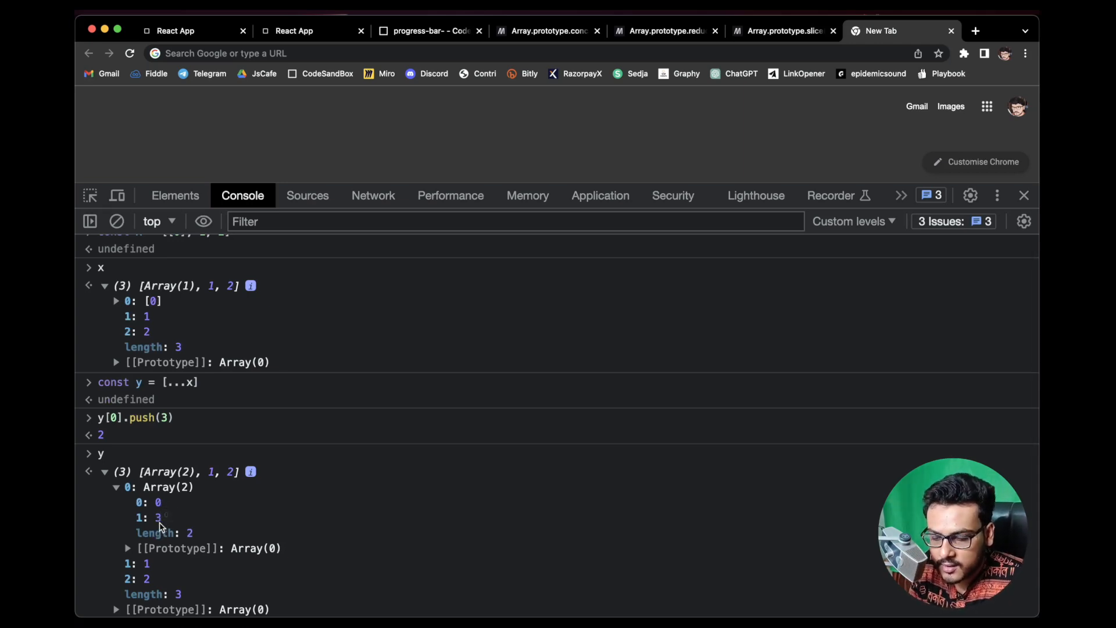
pyautogui.click(115, 487)
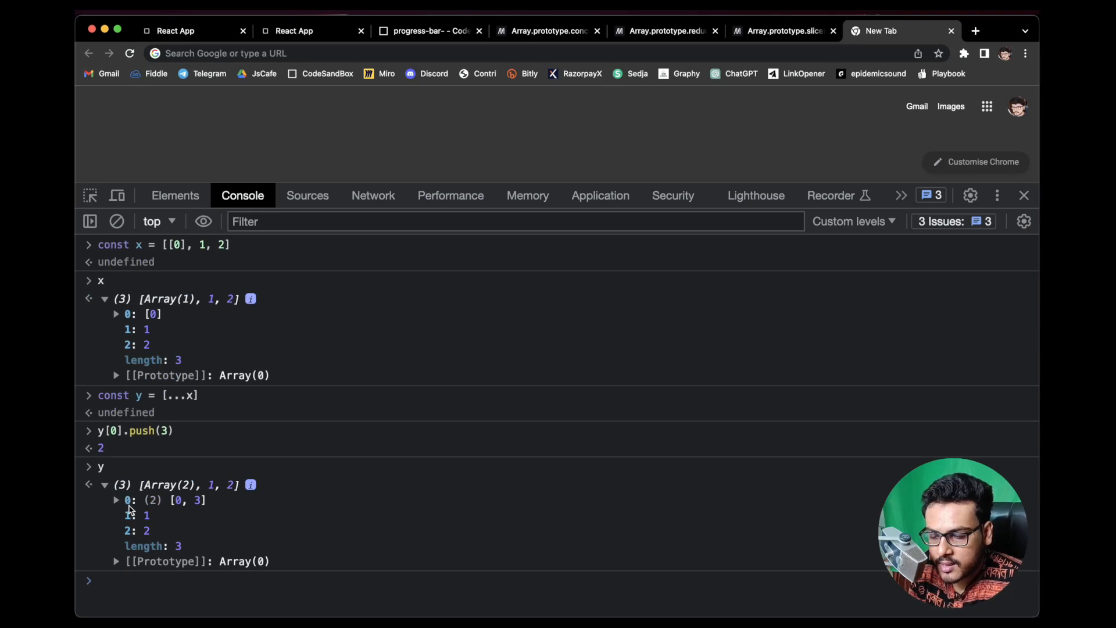
pyautogui.moveTo(137, 527)
pyautogui.write('x')
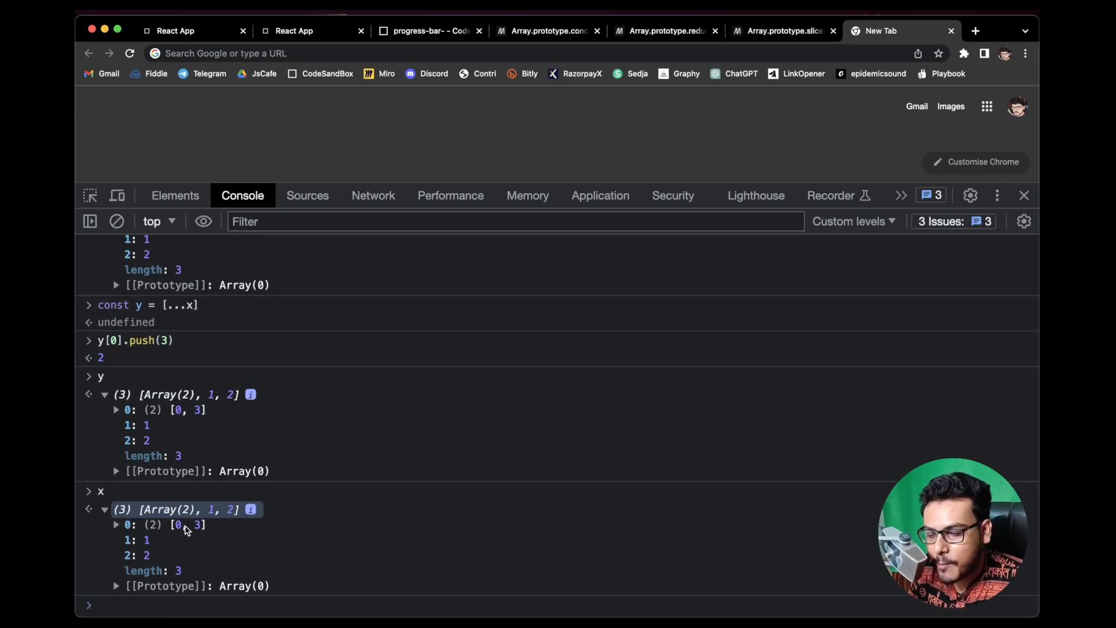
pyautogui.moveTo(184, 525)
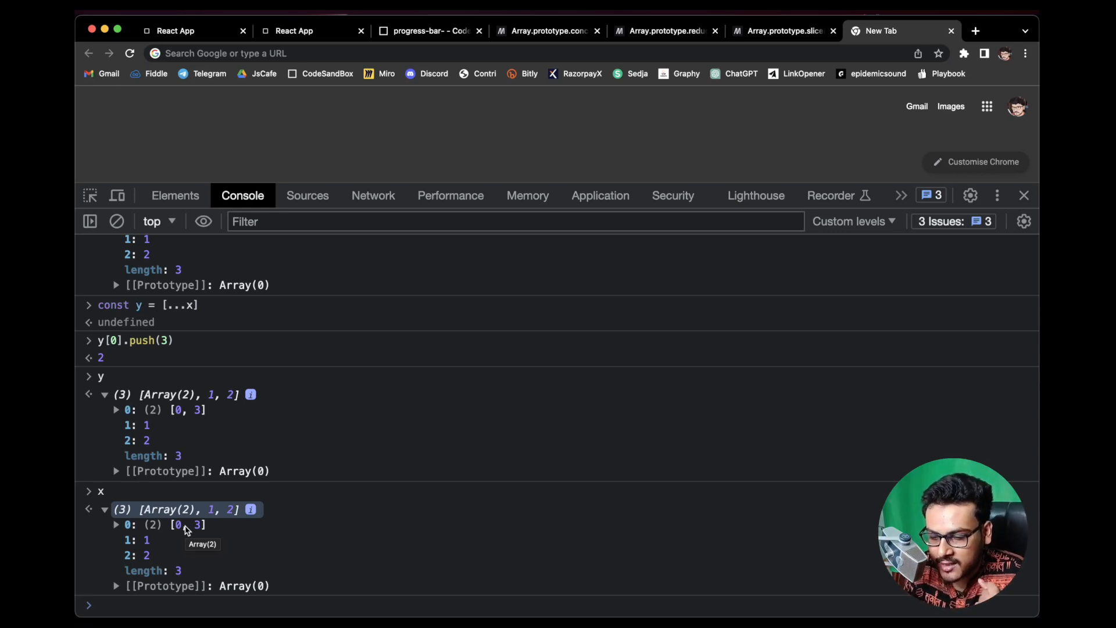
pyautogui.moveTo(242, 486)
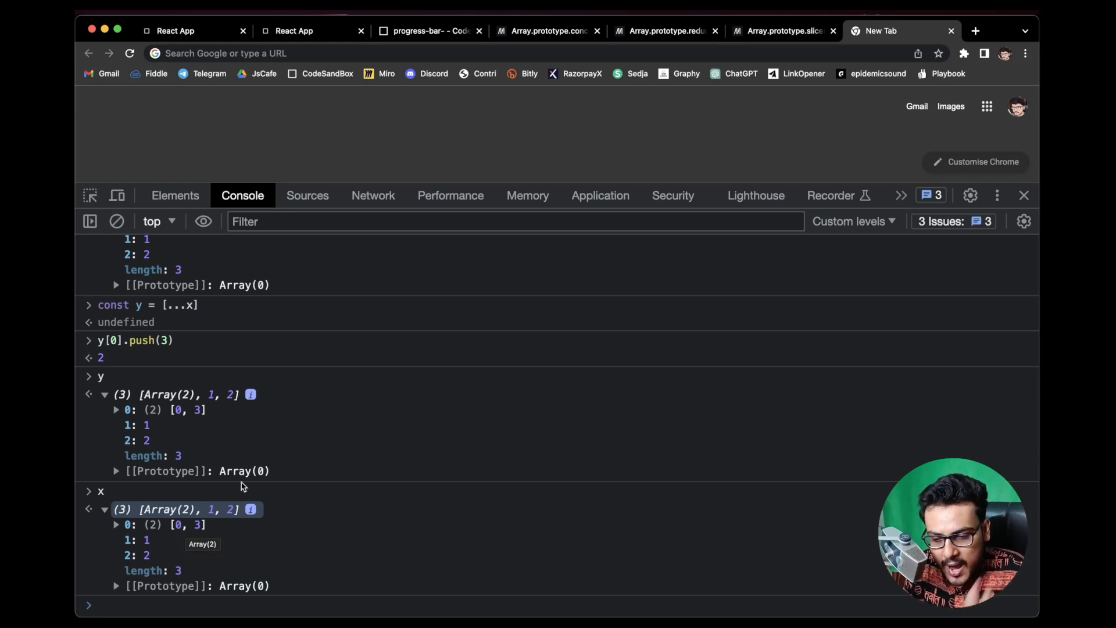
pyautogui.moveTo(268, 453)
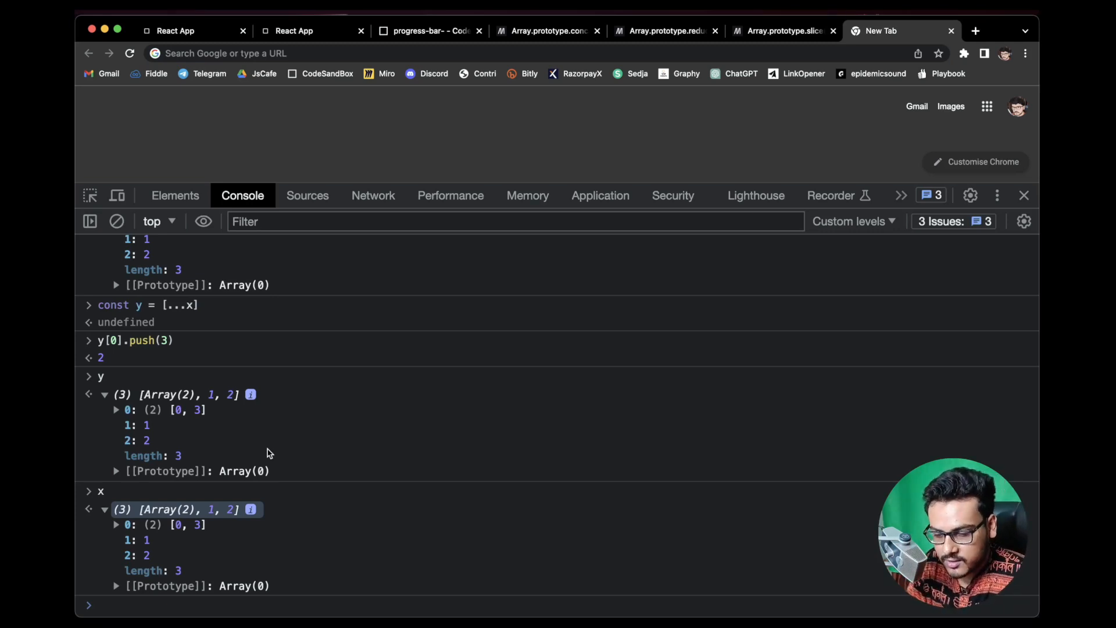
# After y.push(5), print y with four items and x still holding three.
pyautogui.scroll(3)
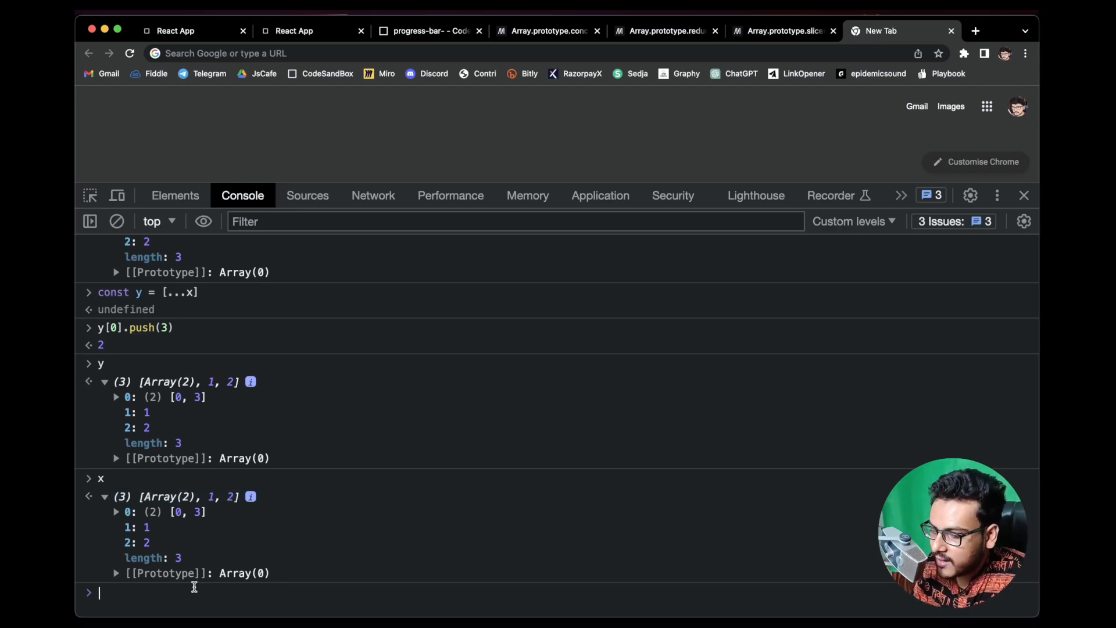
pyautogui.write('y')
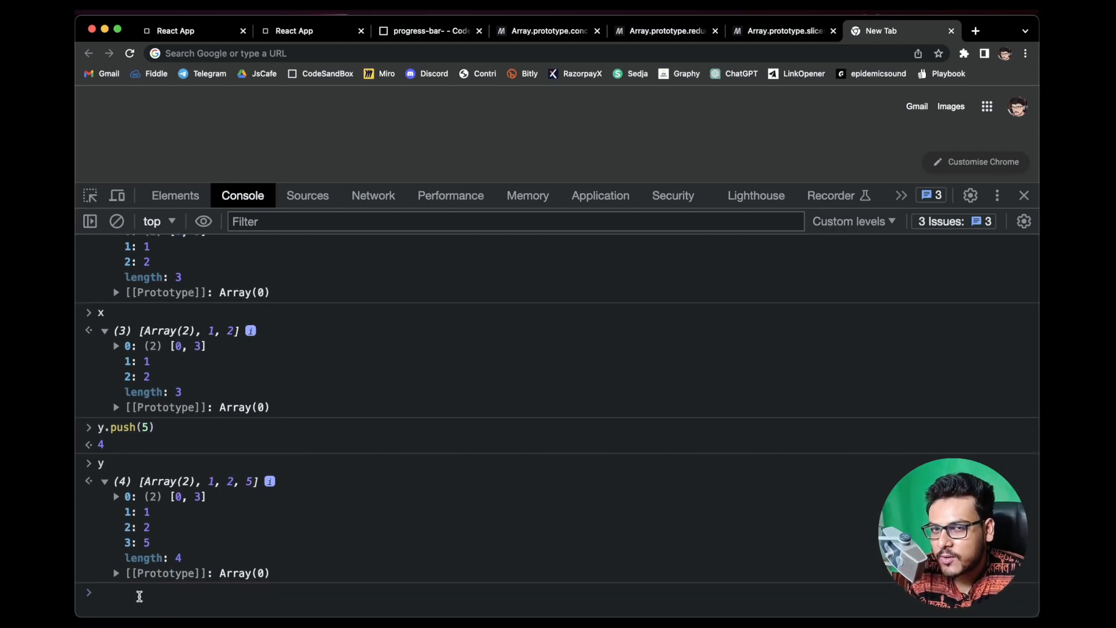
pyautogui.write('x')
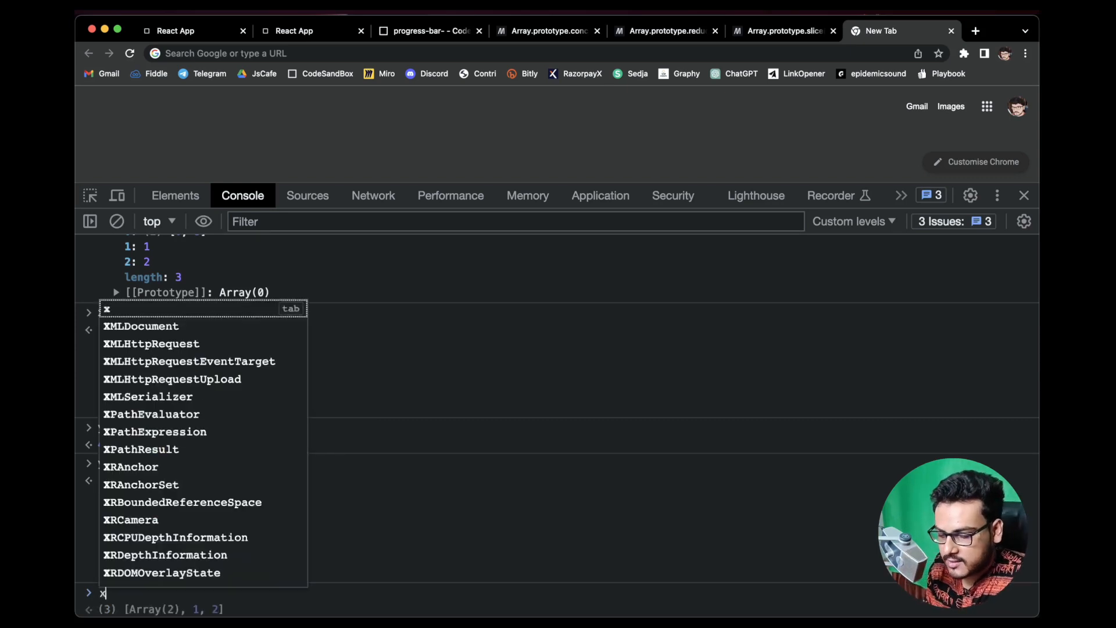
pyautogui.press('Enter')
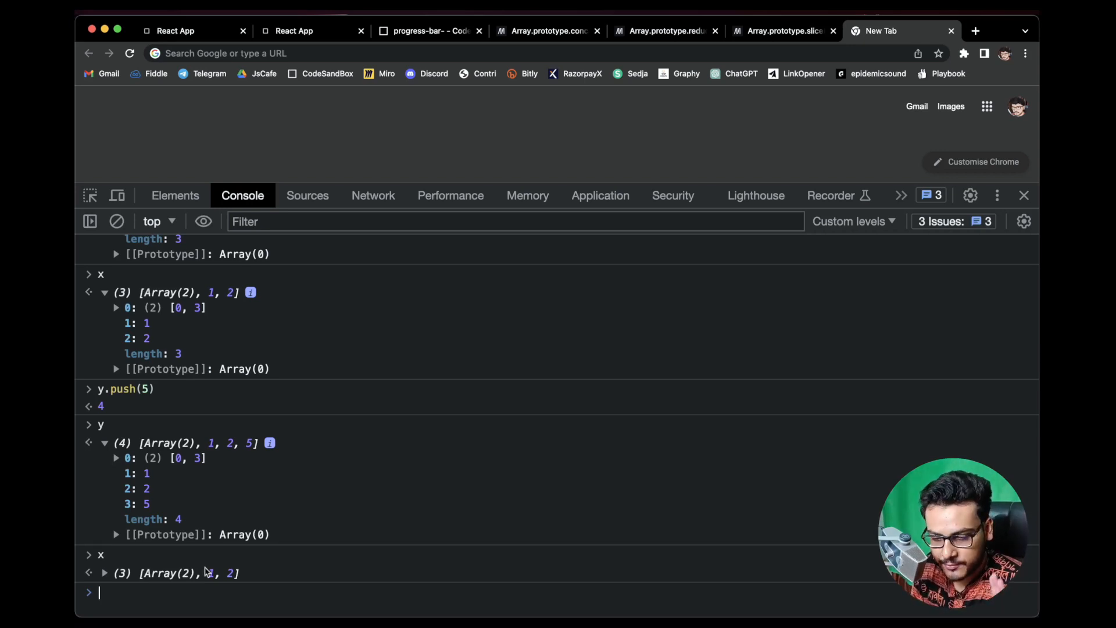
pyautogui.scroll(3)
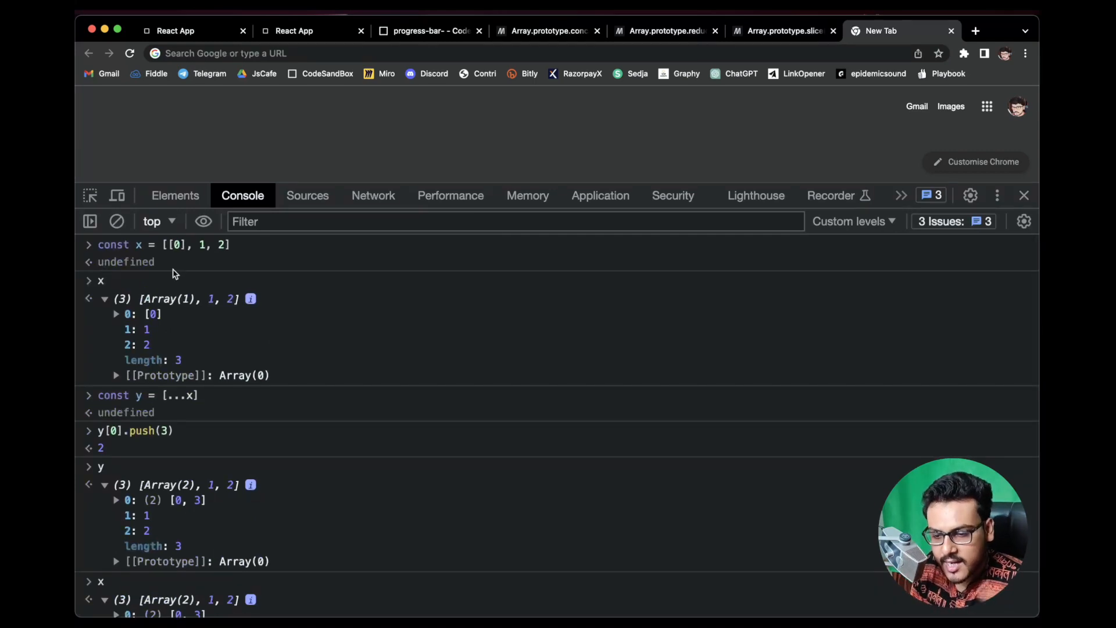
pyautogui.moveTo(202, 271)
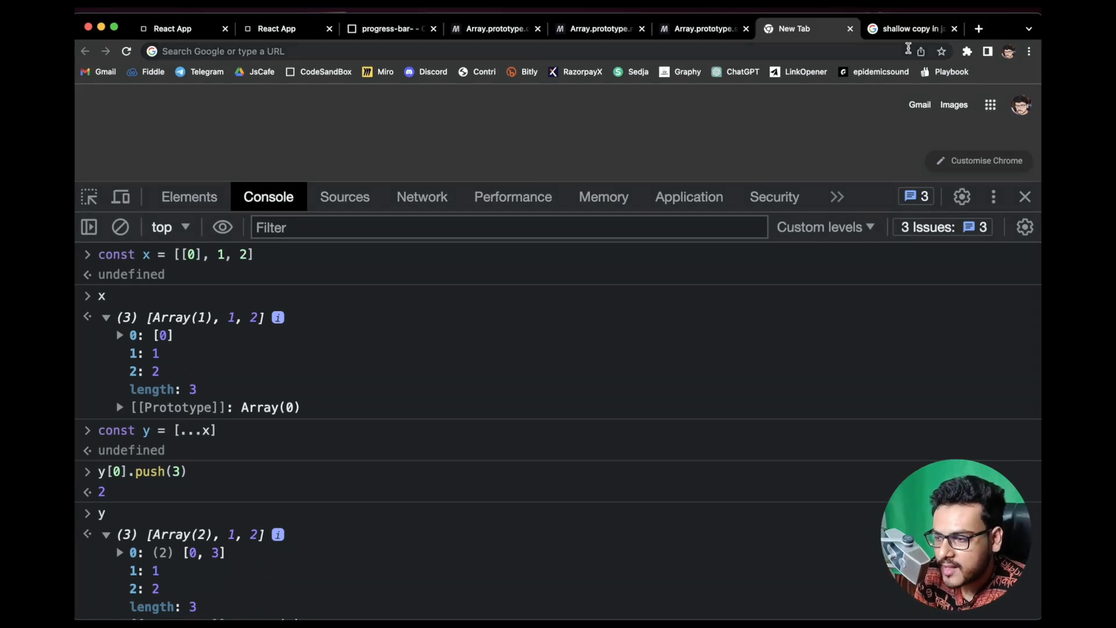
# Read MDN's Shallow copy note listing spread syntax, concat(), slice() as shallow copies.
pyautogui.click(912, 28)
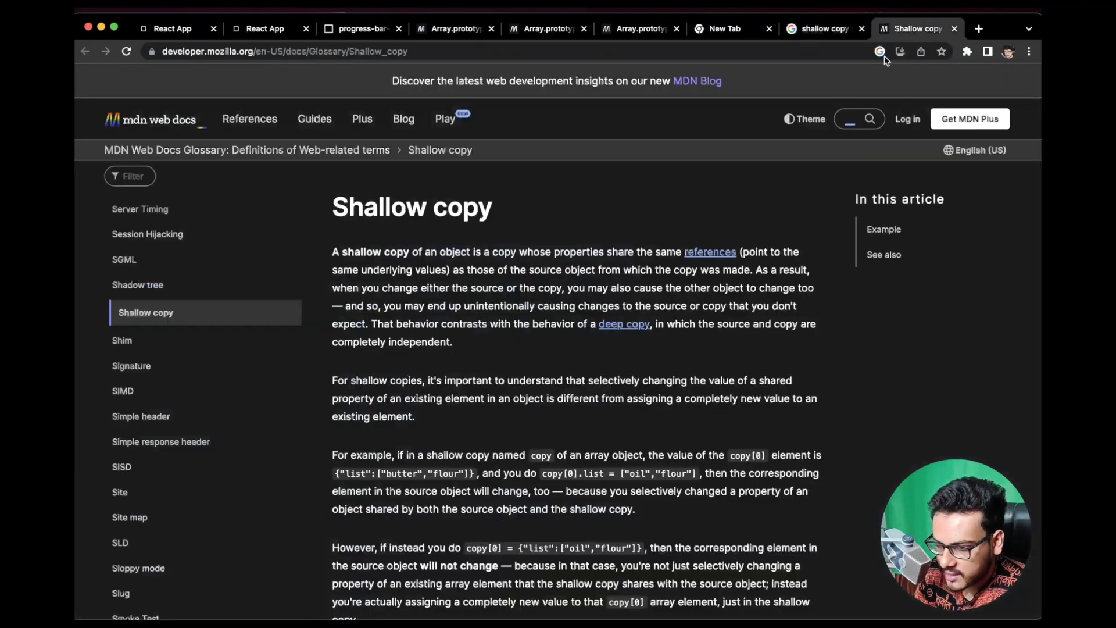
pyautogui.scroll(-3)
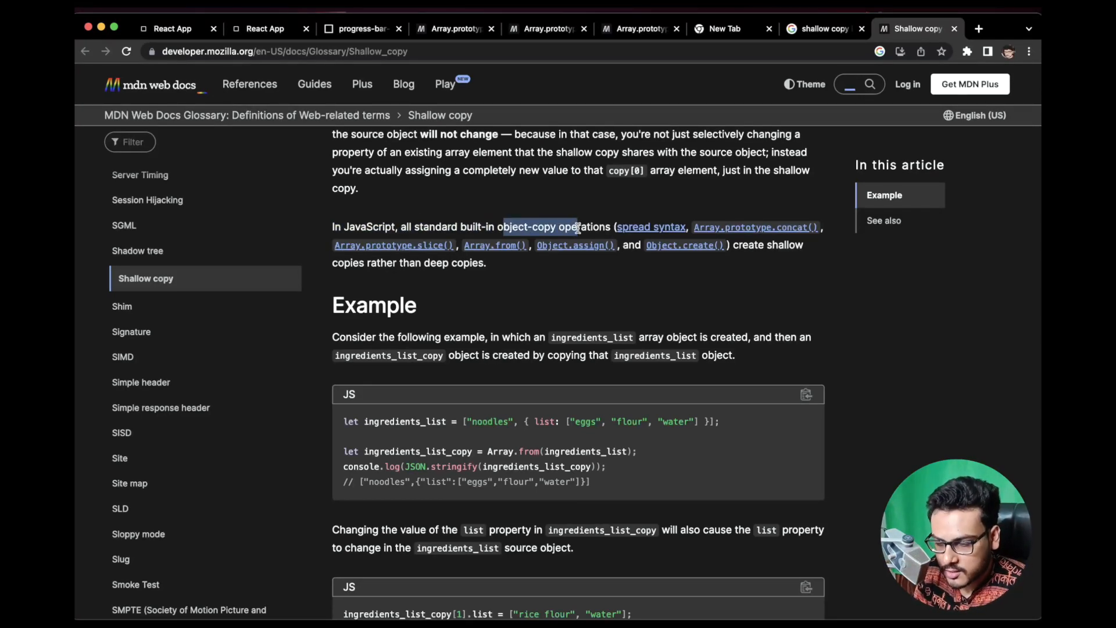
pyautogui.moveTo(775, 237)
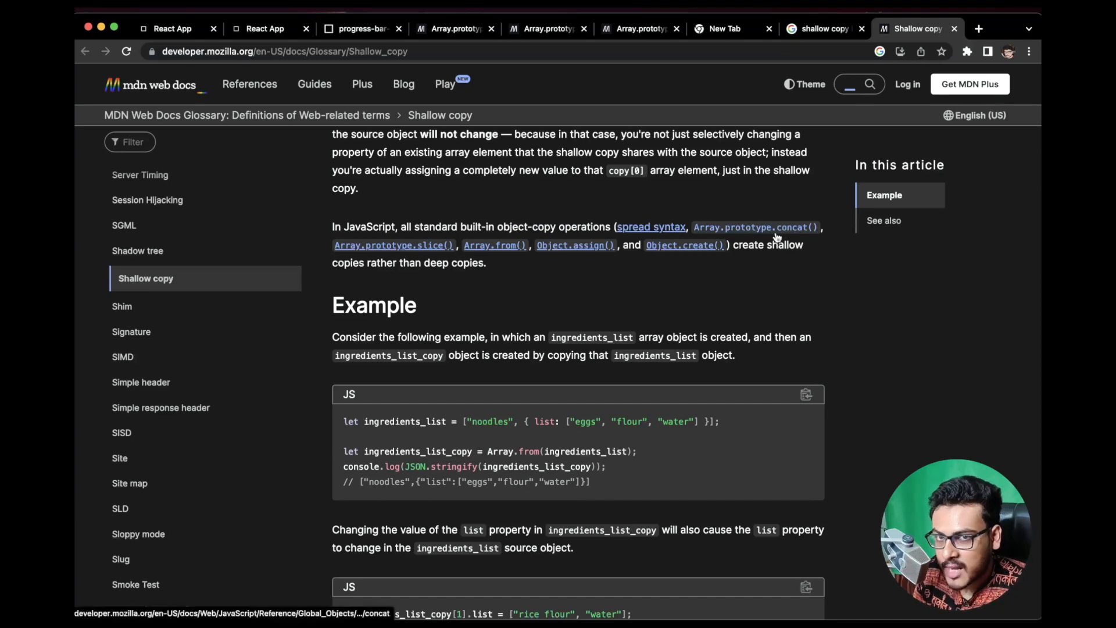
pyautogui.moveTo(576, 245)
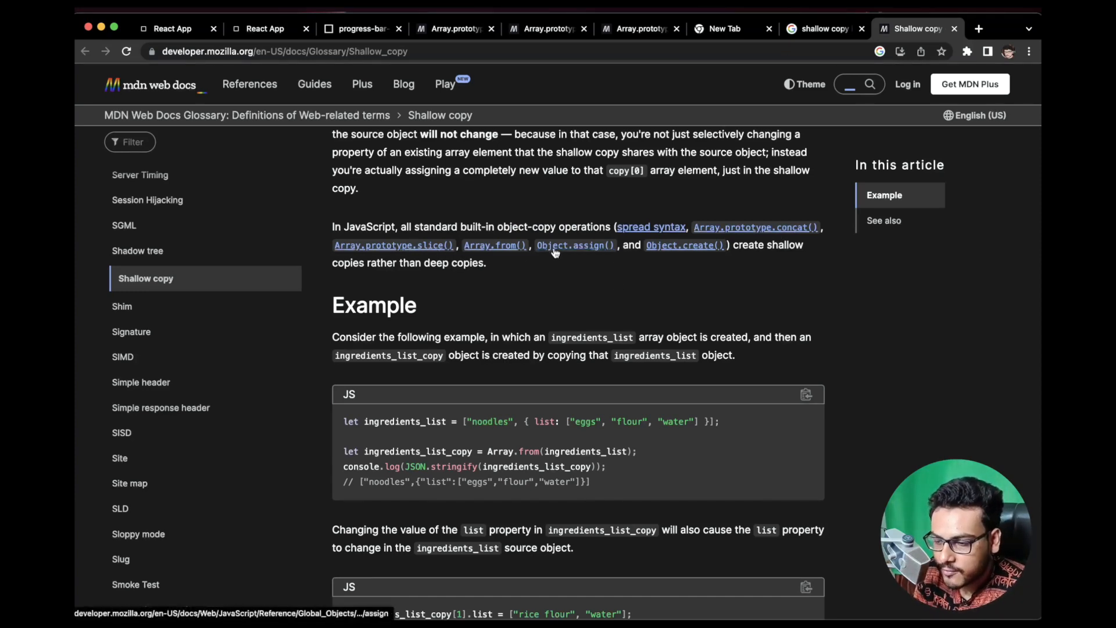
pyautogui.moveTo(686, 245)
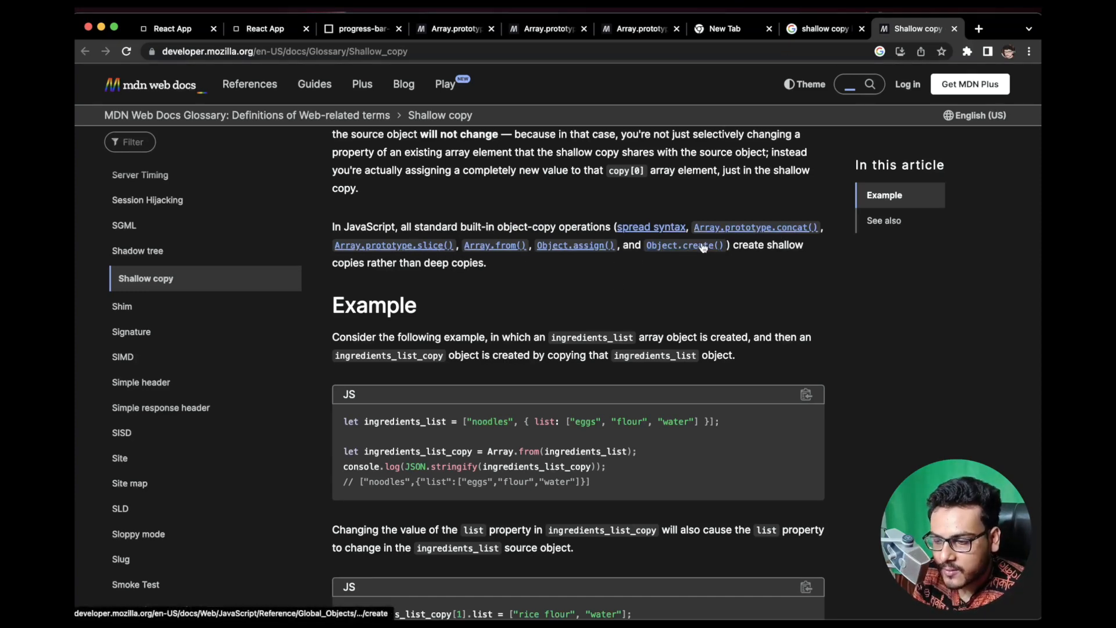
pyautogui.moveTo(633, 296)
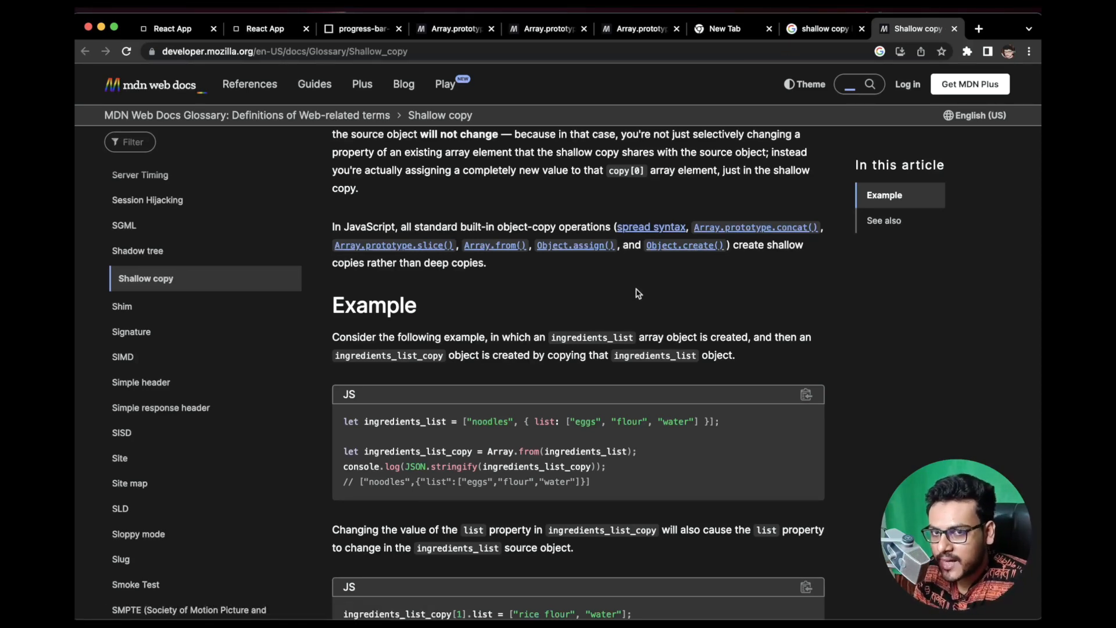
pyautogui.moveTo(639, 293)
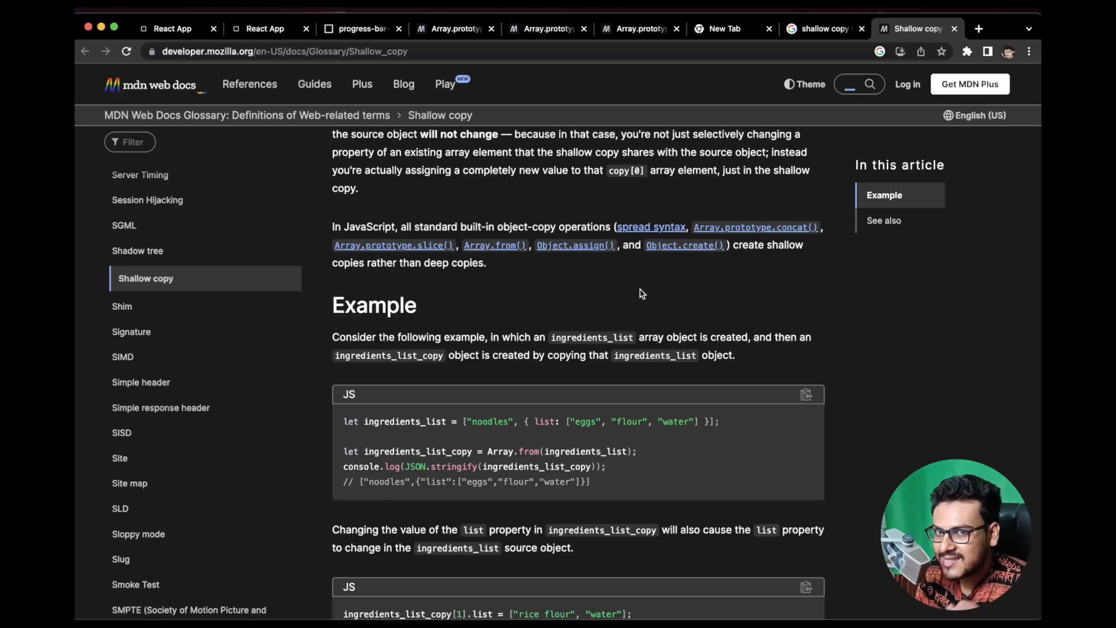
pyautogui.moveTo(781, 144)
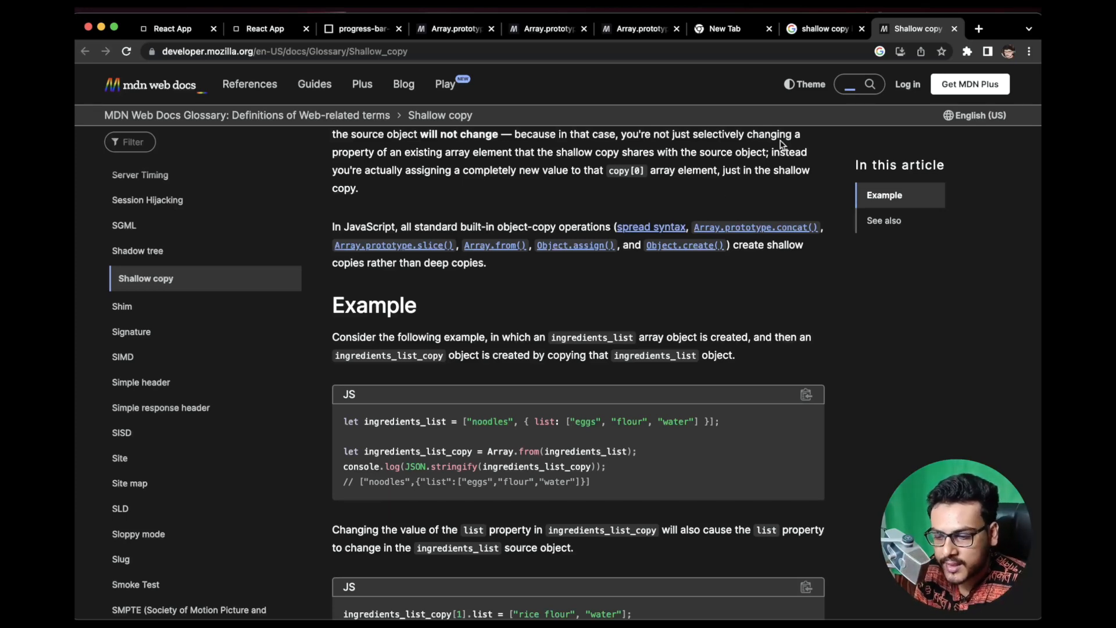
pyautogui.moveTo(779, 47)
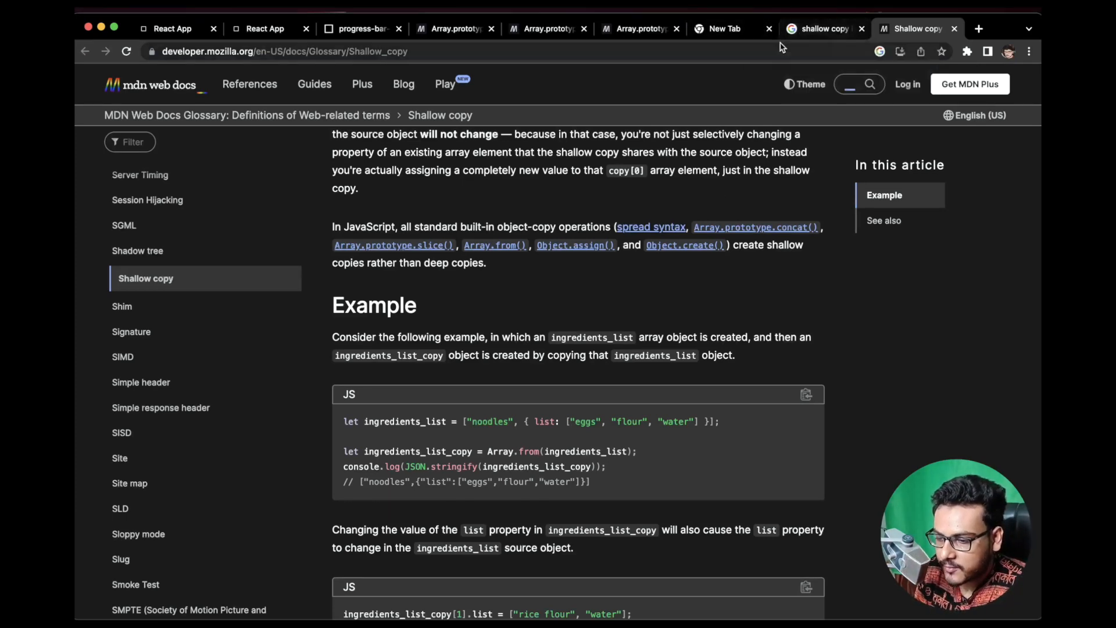
pyautogui.moveTo(812, 41)
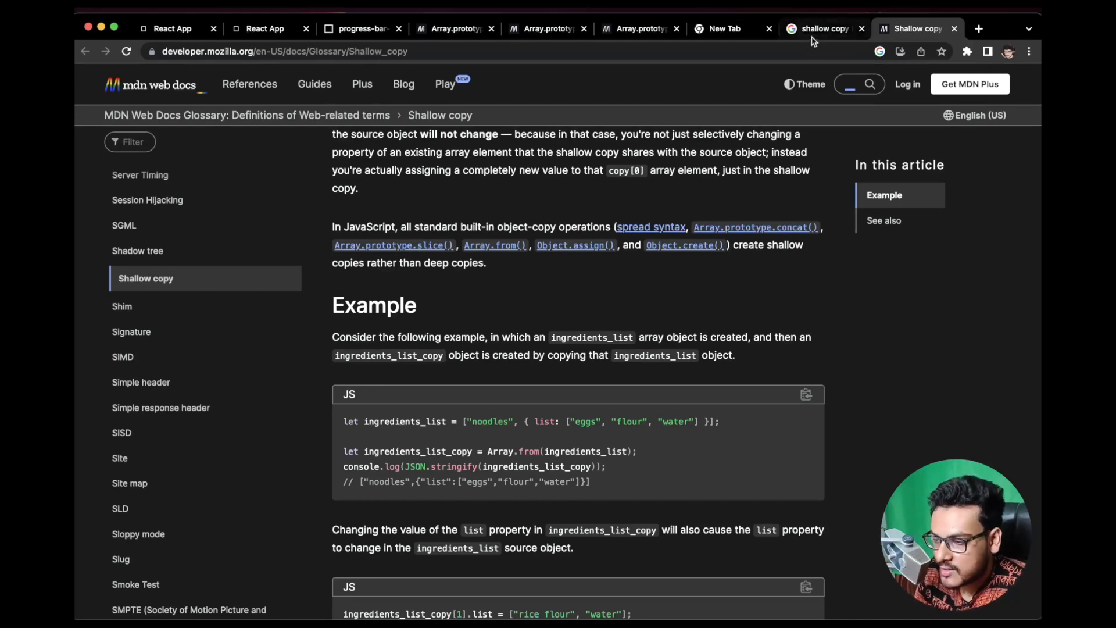
# Return to the DevTools console showing the spread copy y with nested [0, 3].
pyautogui.click(721, 28)
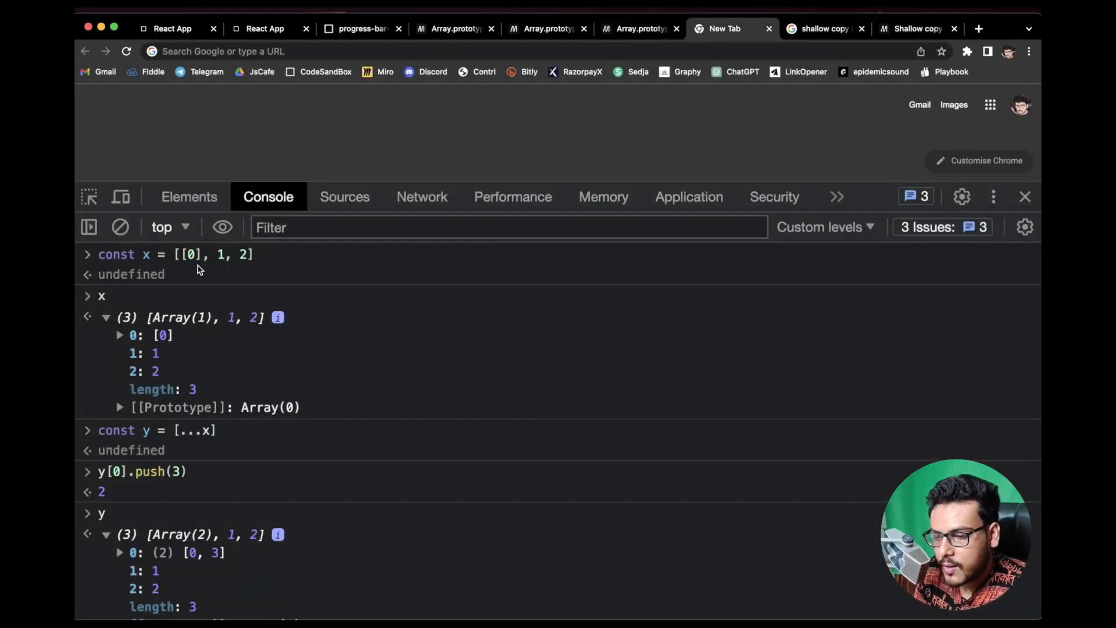
pyautogui.moveTo(216, 319)
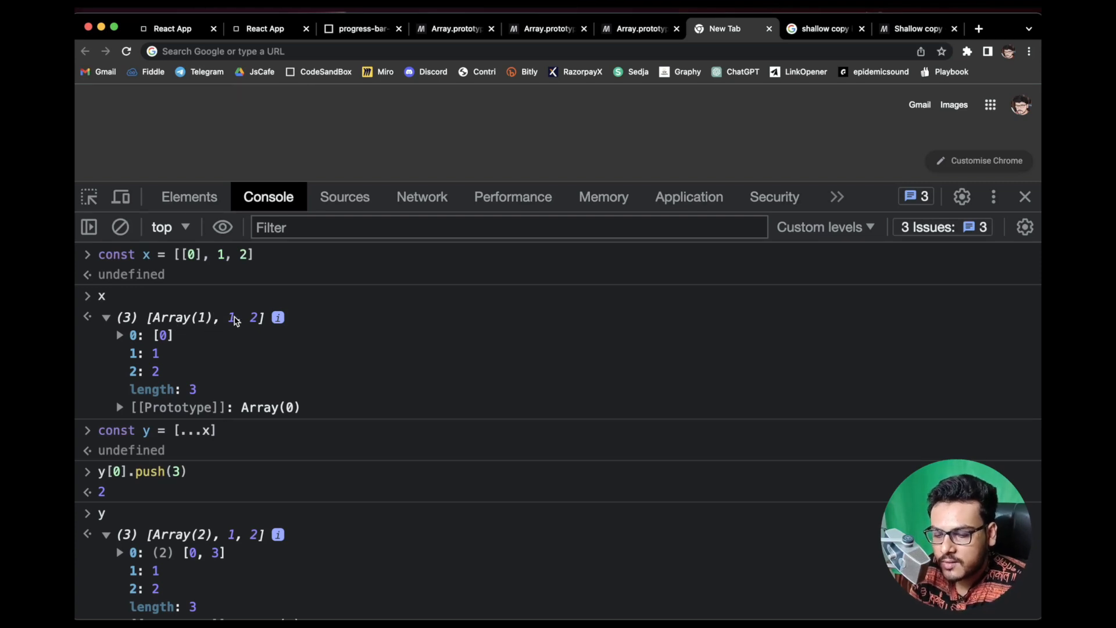
pyautogui.moveTo(212, 262)
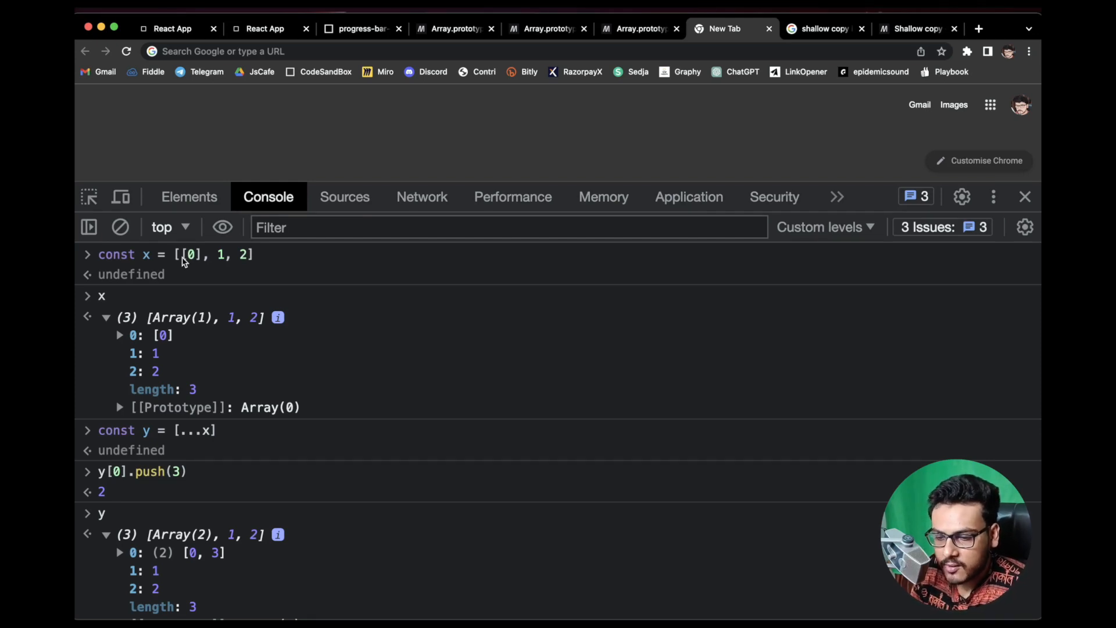
pyautogui.moveTo(195, 262)
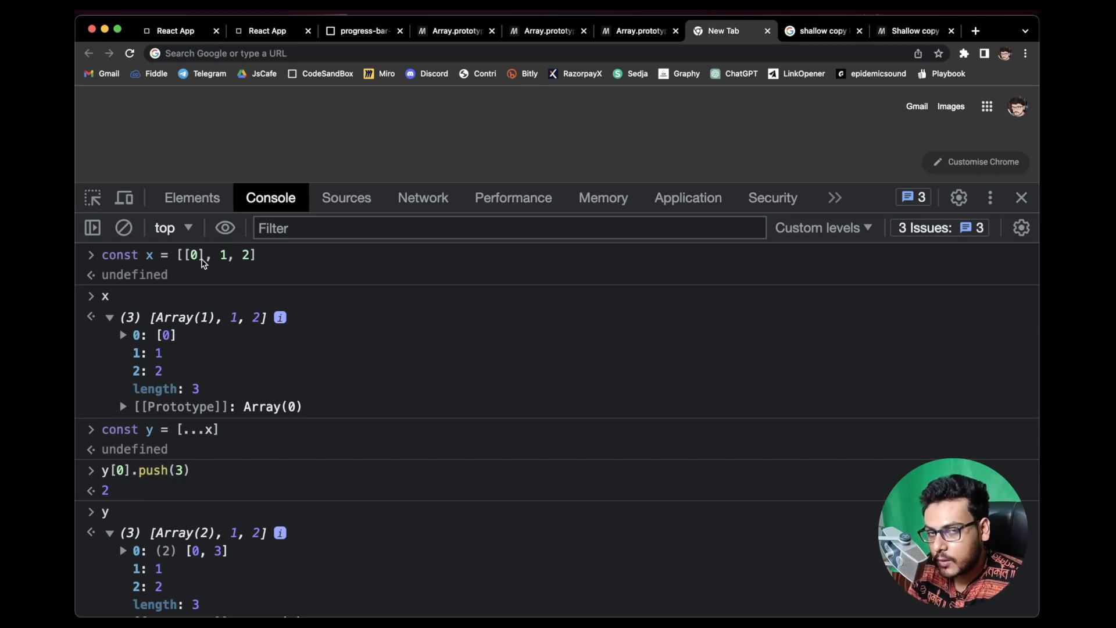
pyautogui.moveTo(151, 264)
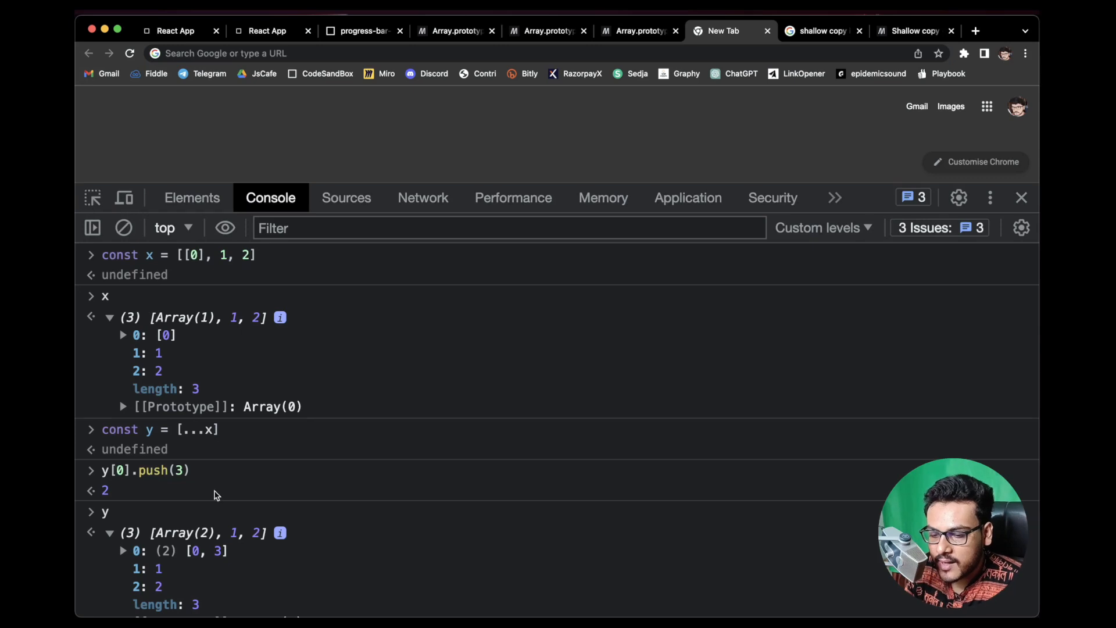
pyautogui.moveTo(149, 441)
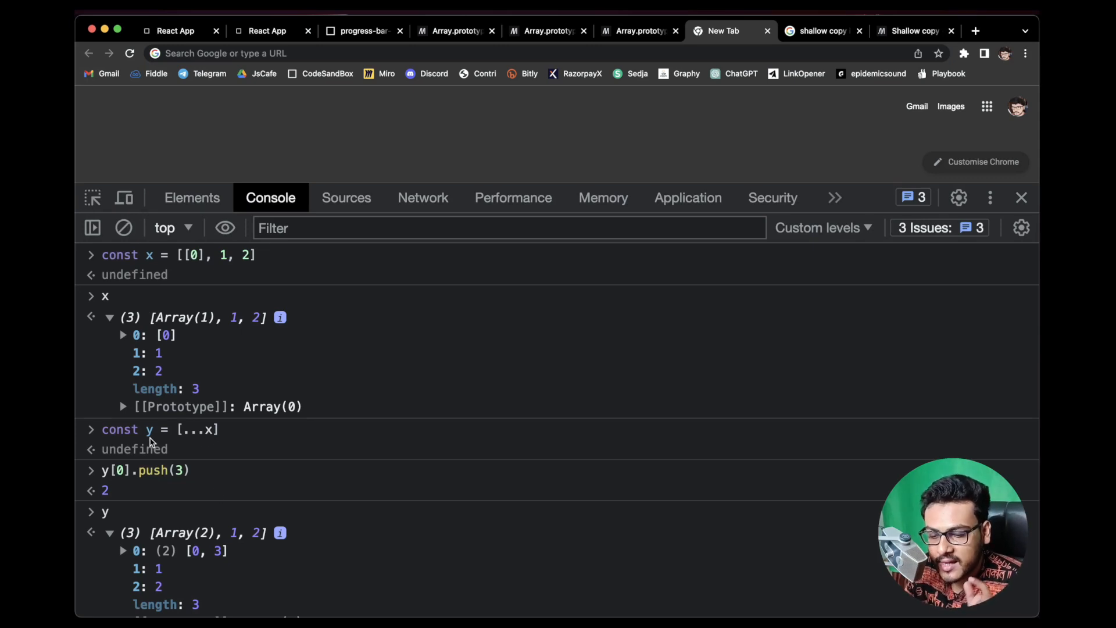
pyautogui.moveTo(221, 430)
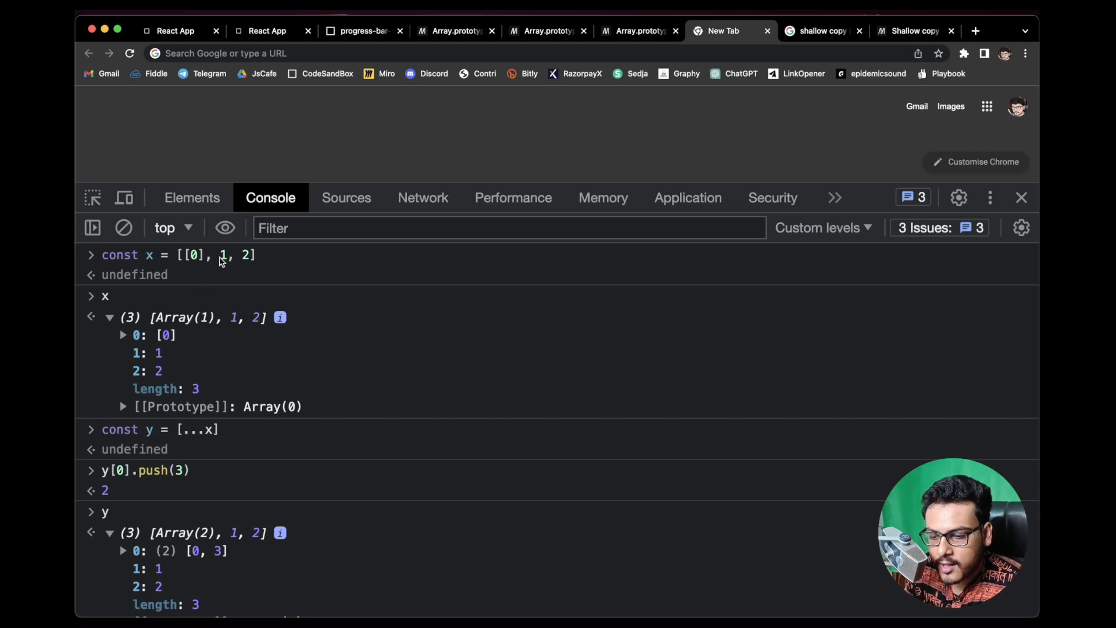
pyautogui.moveTo(251, 261)
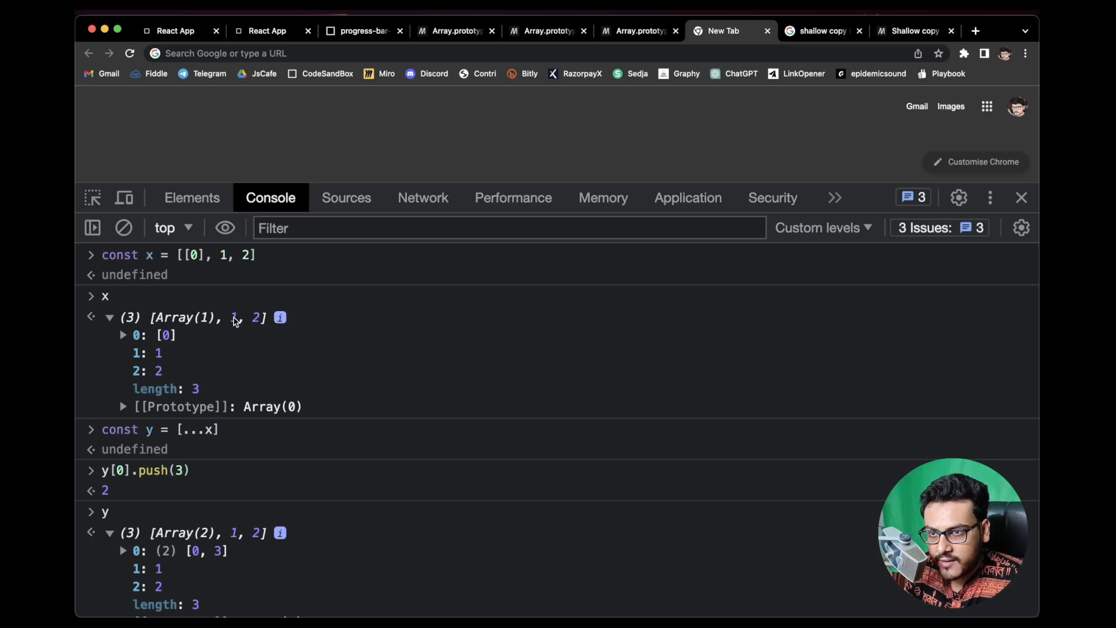
pyautogui.moveTo(199, 267)
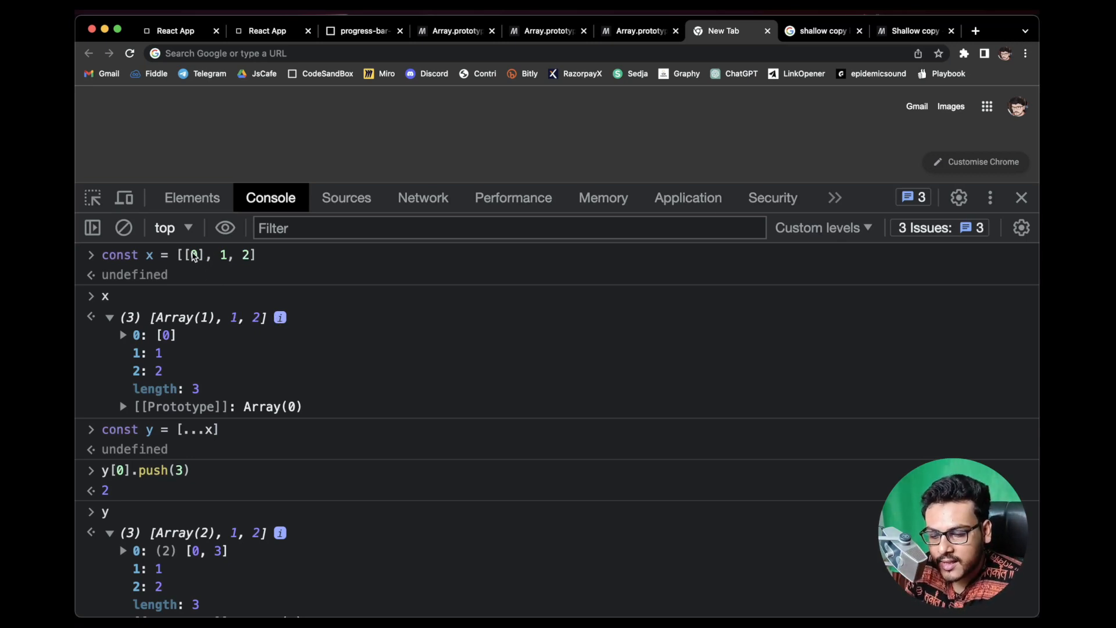
pyautogui.moveTo(135, 470)
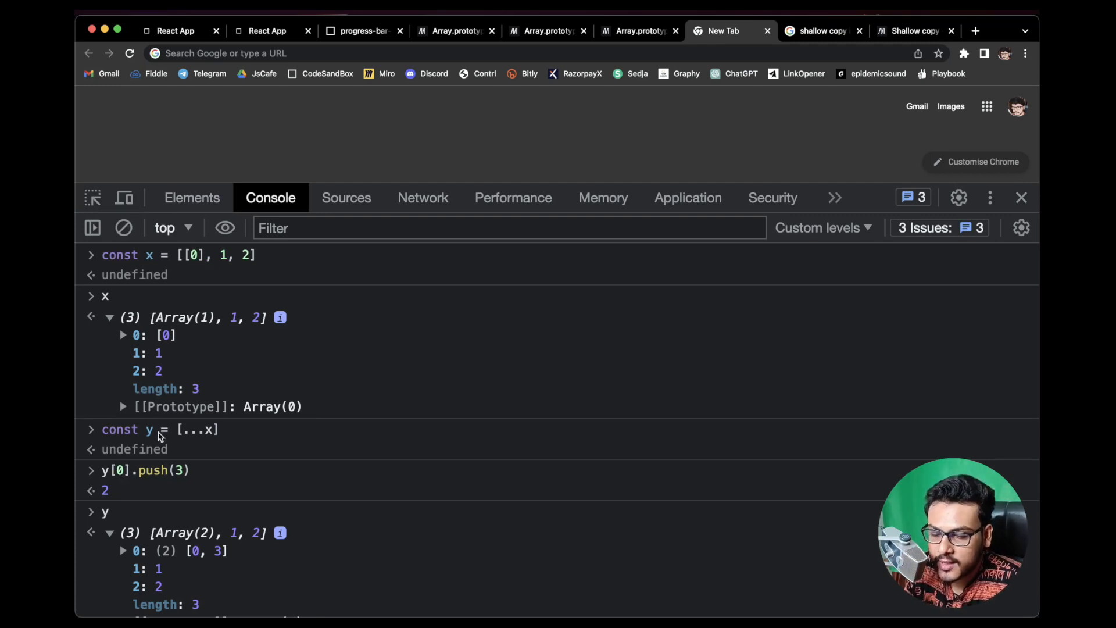
pyautogui.moveTo(208, 245)
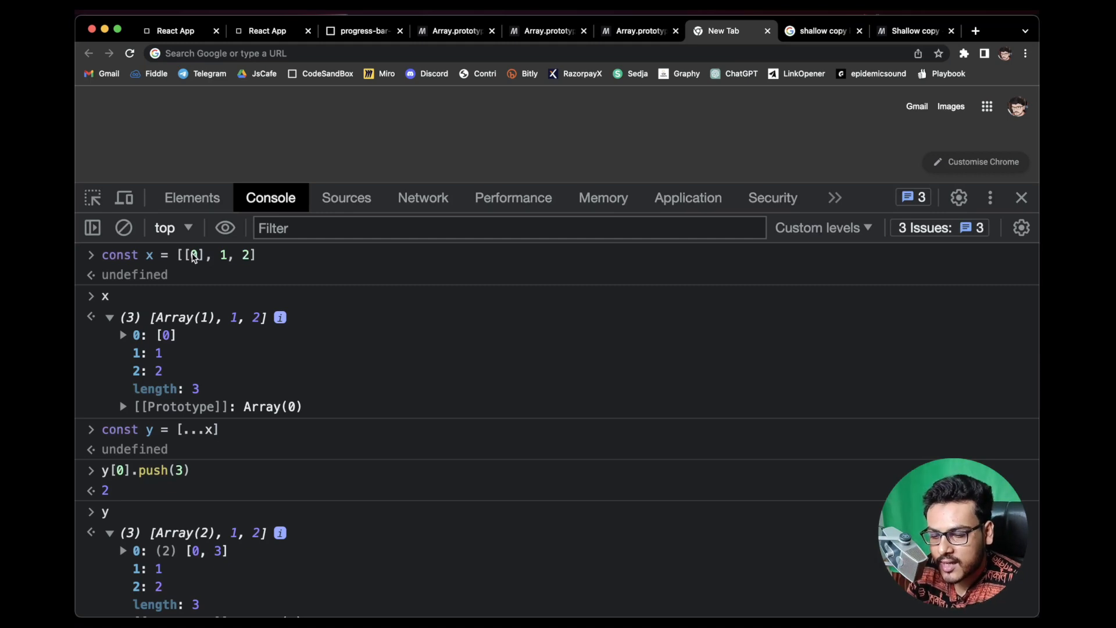
pyautogui.moveTo(114, 475)
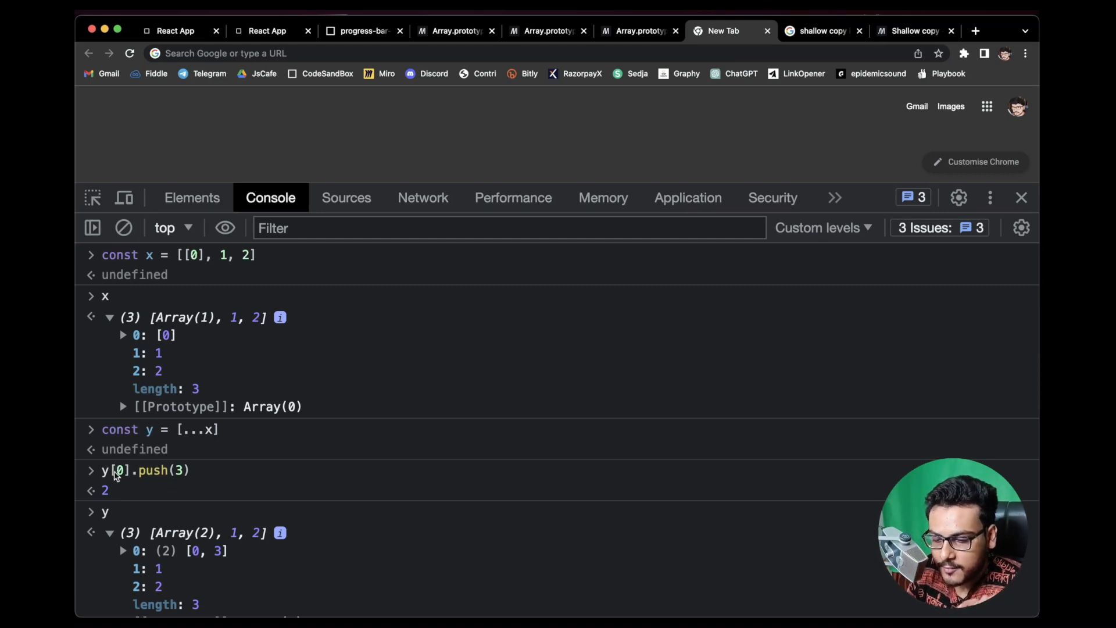
pyautogui.moveTo(129, 454)
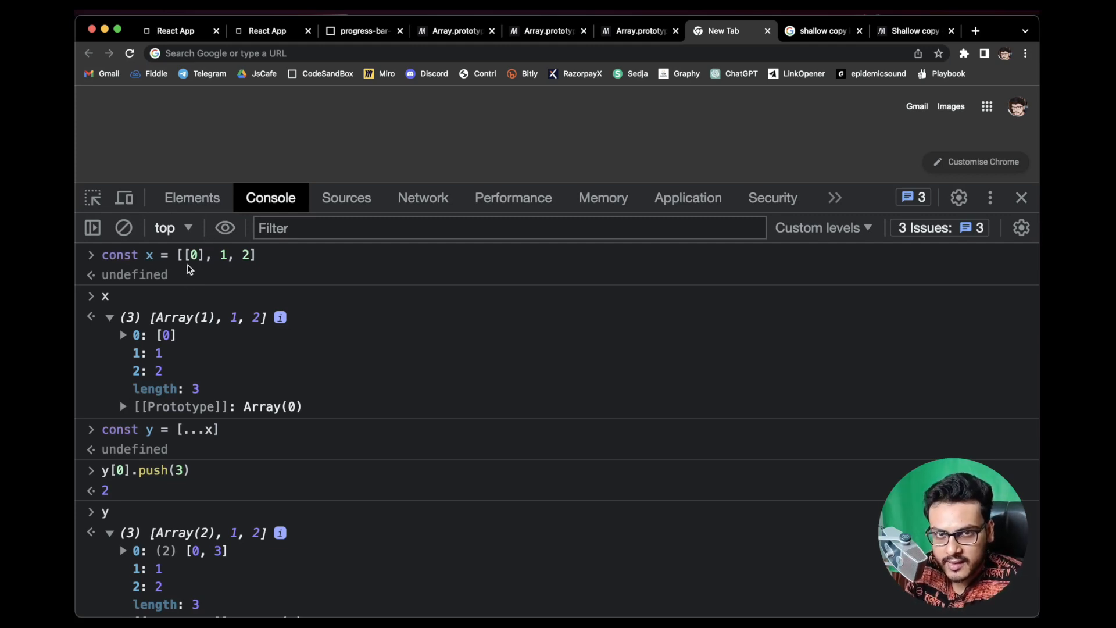
# Scroll the console output comparing x's nested [0, 3] with y's four items.
pyautogui.scroll(-3)
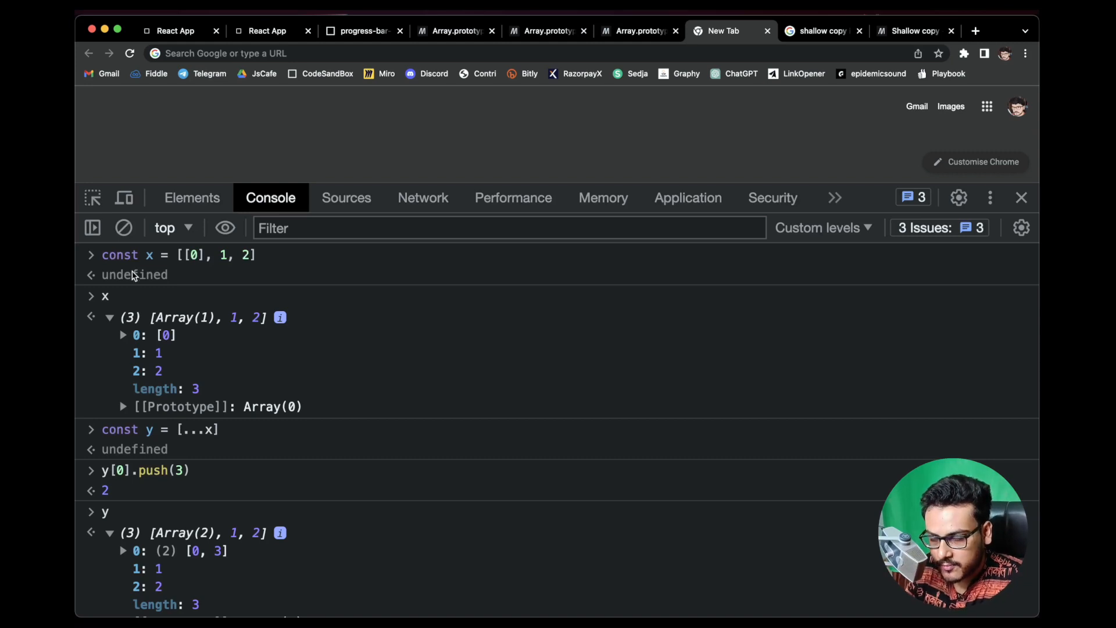
pyautogui.moveTo(225, 259)
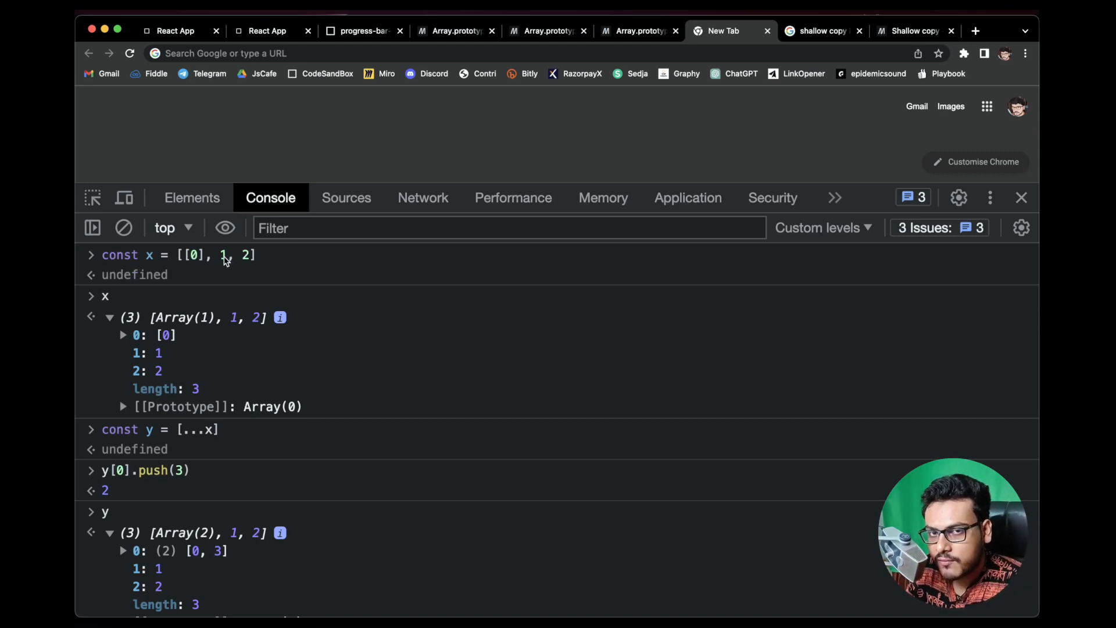
pyautogui.scroll(-3)
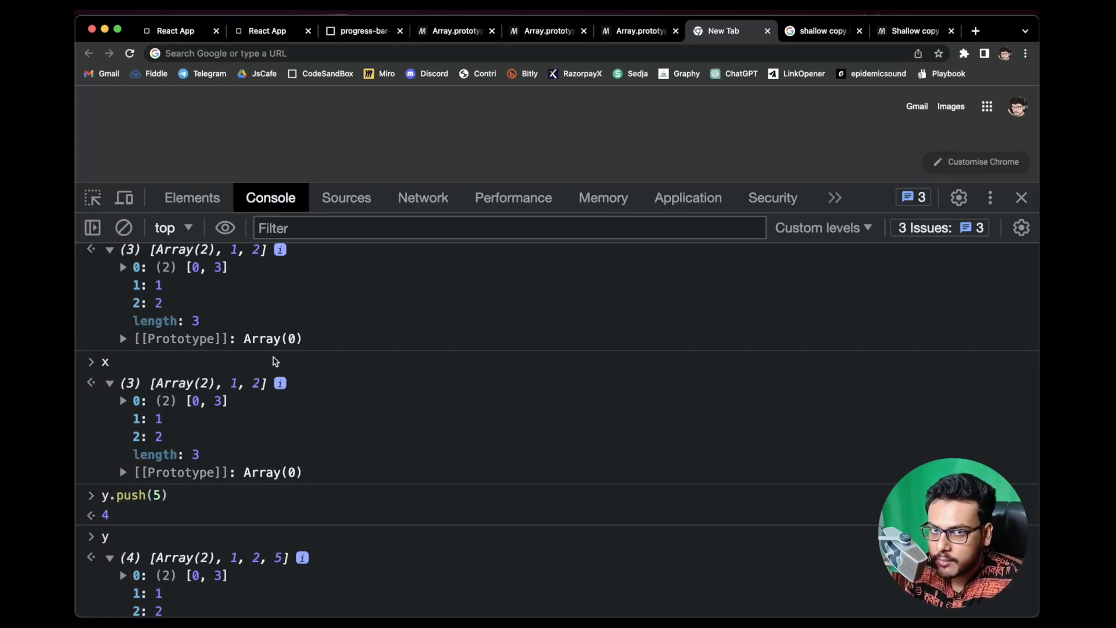
pyautogui.scroll(-3)
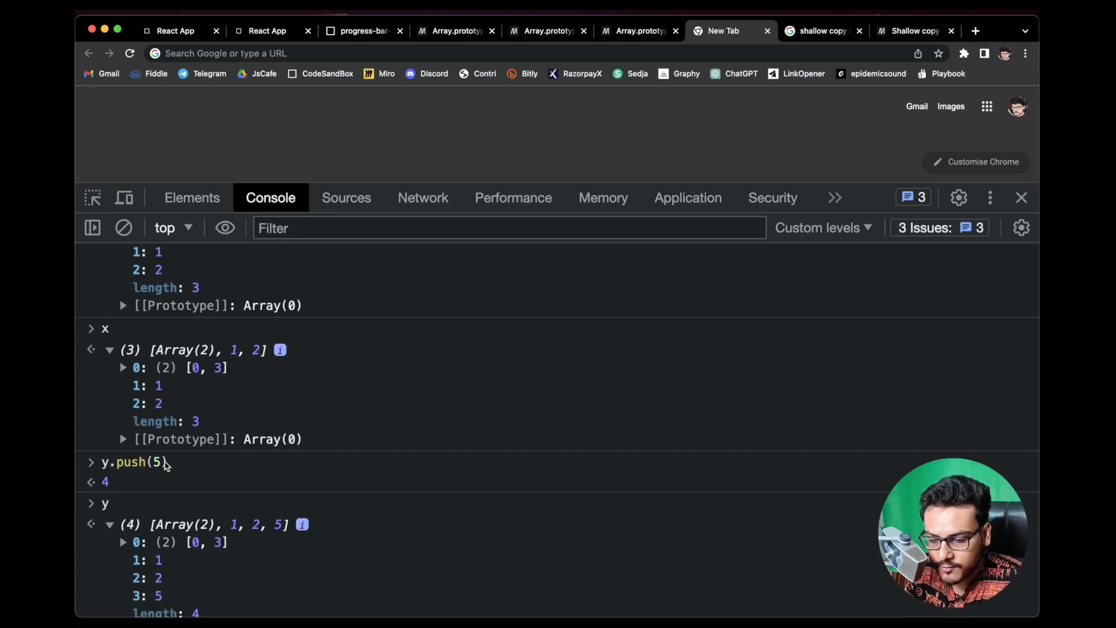
pyautogui.moveTo(260, 355)
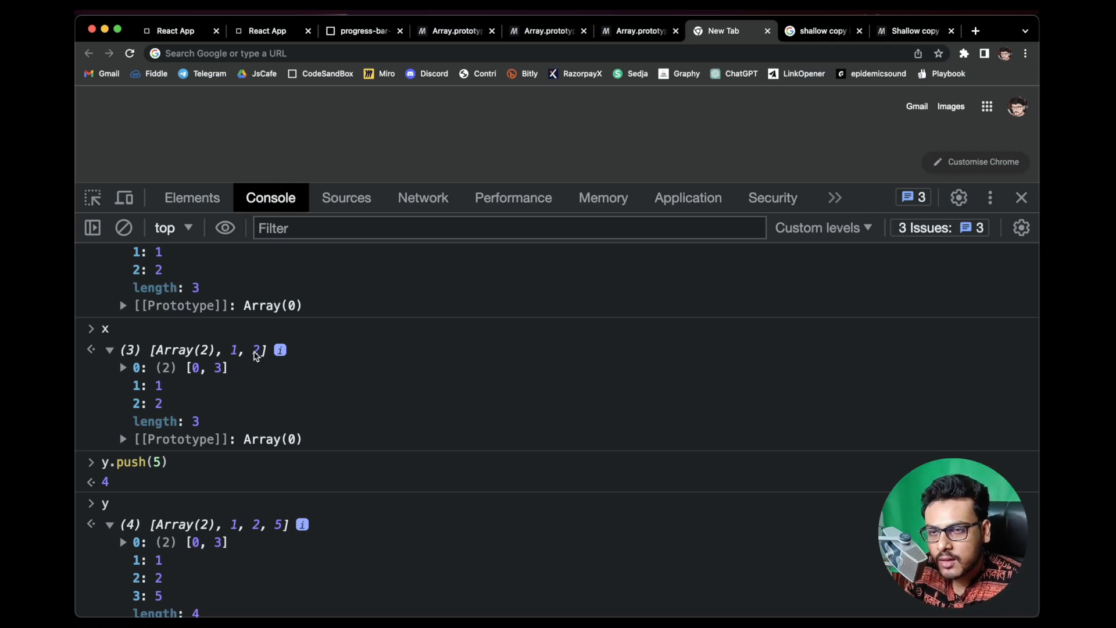
pyautogui.scroll(-3)
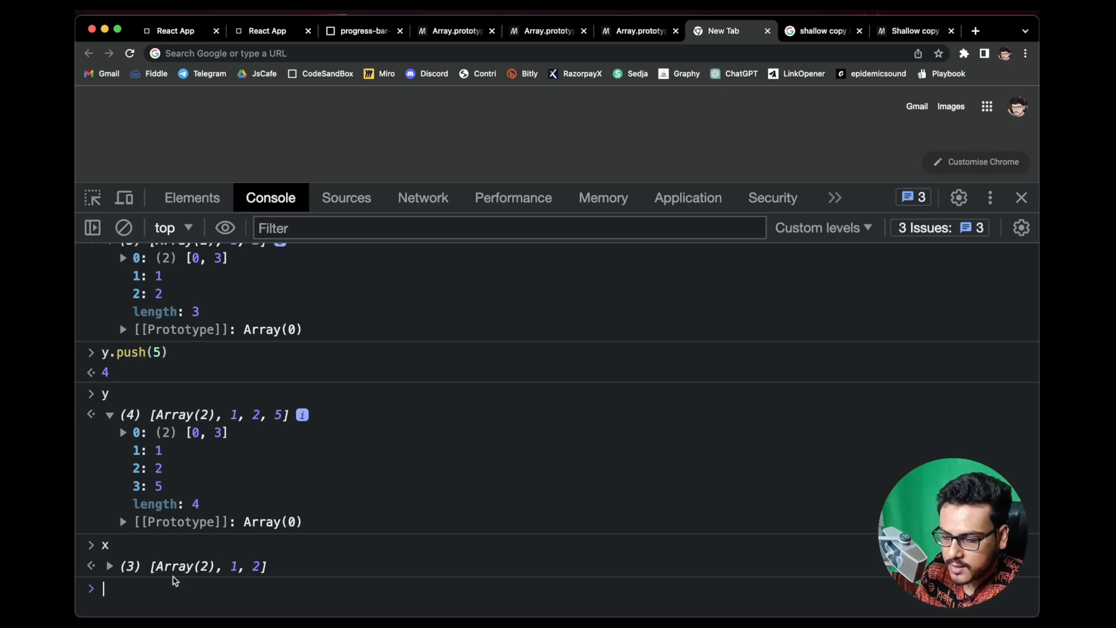
# Redefine const x = [[0], 1, 2] in a cleared console and expand its contents.
pyautogui.write('c')
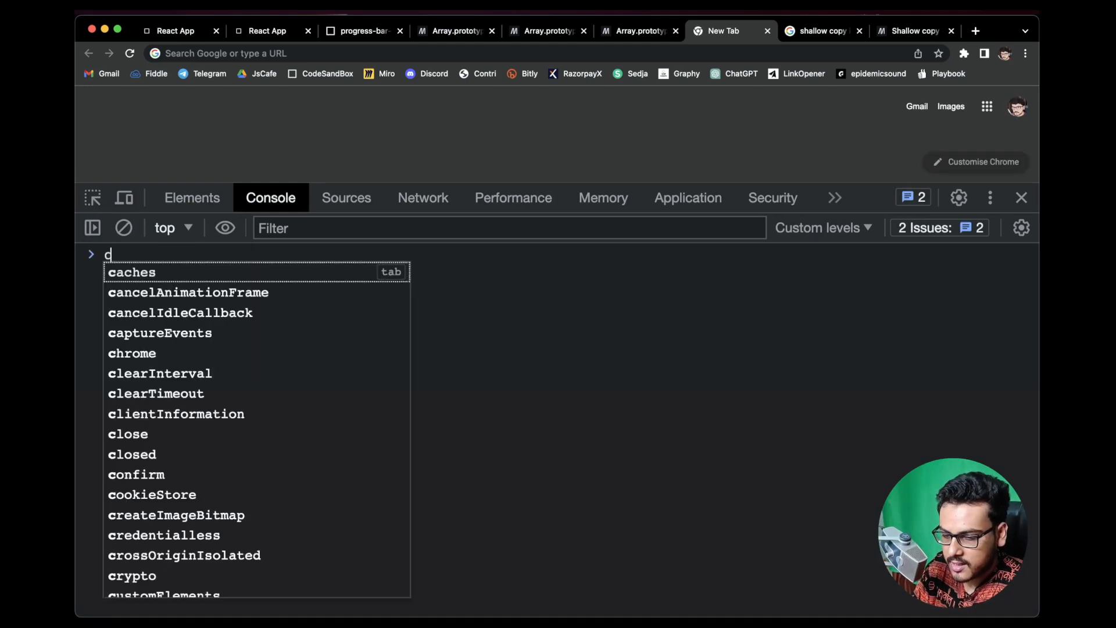
pyautogui.write('onst p')
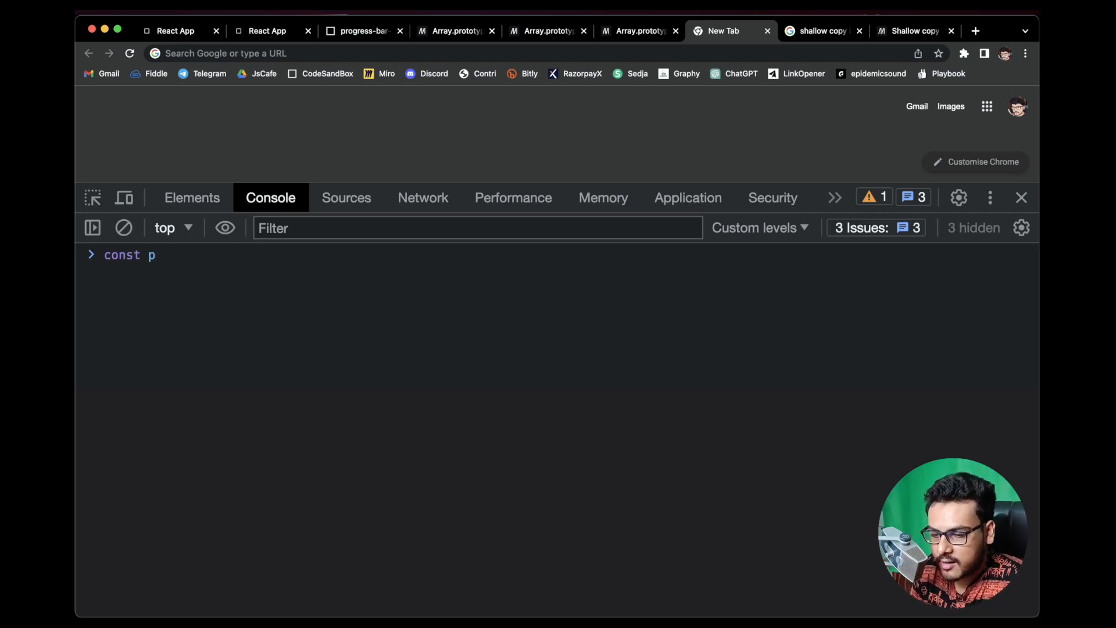
pyautogui.write('x =')
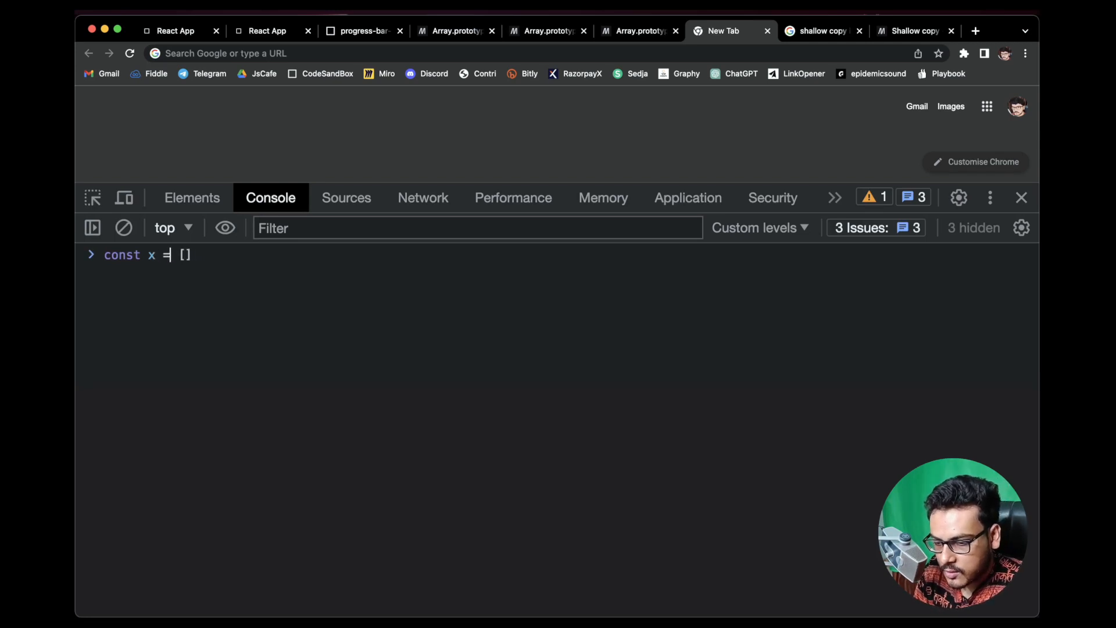
pyautogui.write('[]')
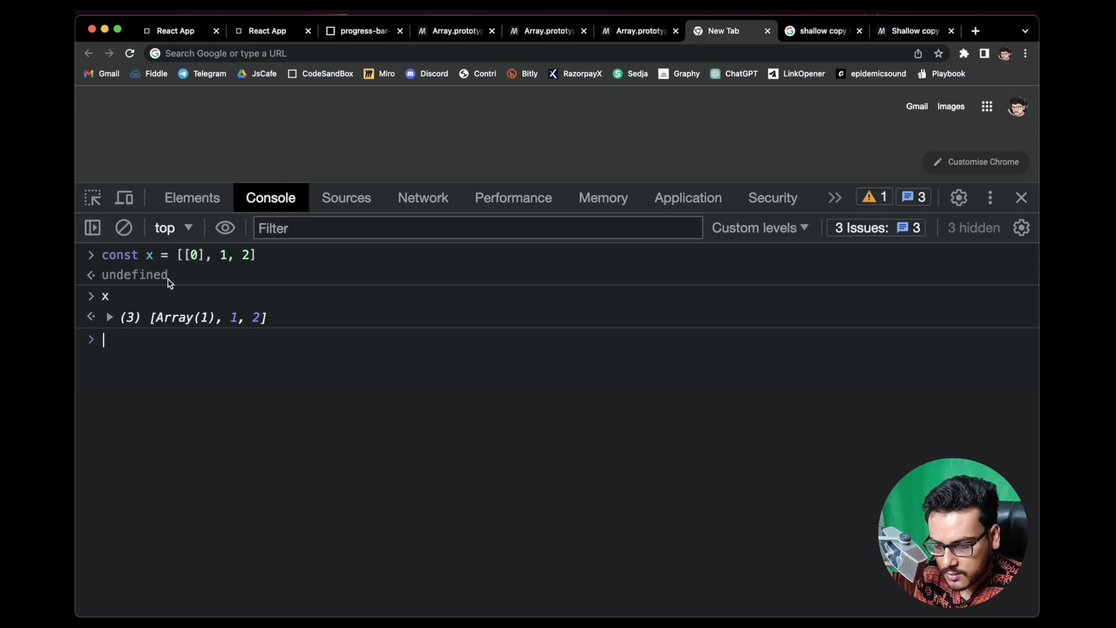
pyautogui.click(109, 316)
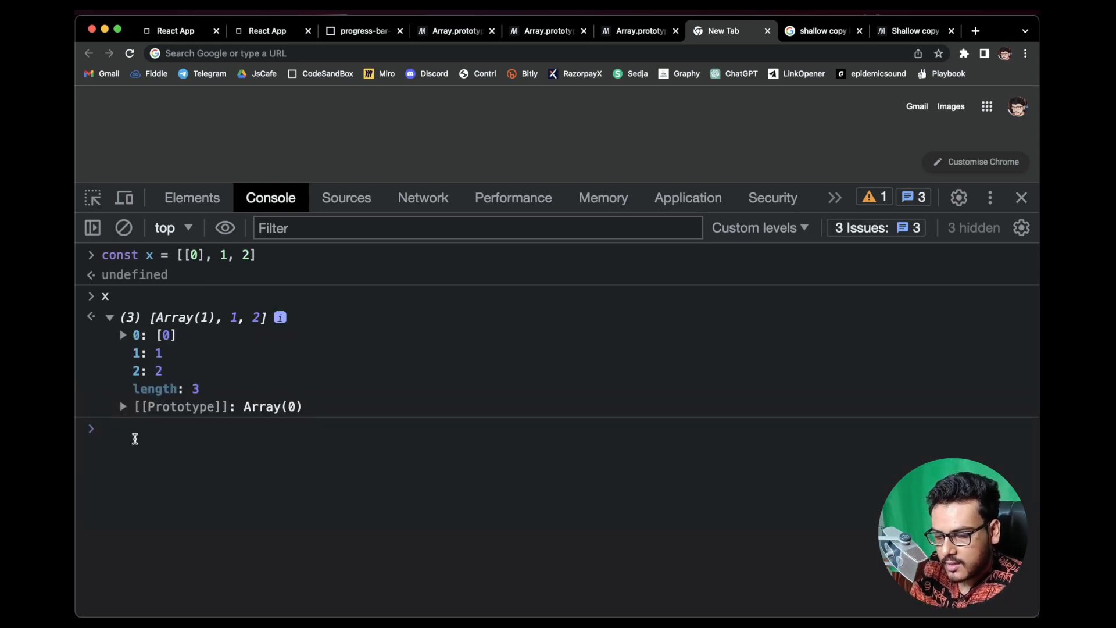
pyautogui.write('const')
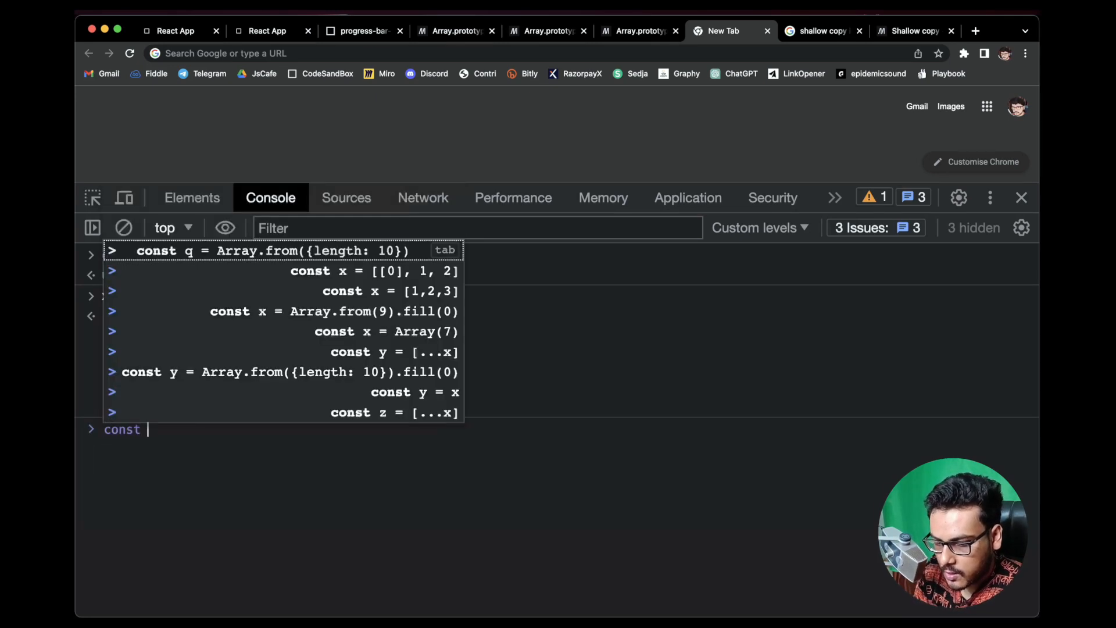
# Make const y = JSON.parse(JSON.stringify(x)) a deep copy and evaluate y.
pyautogui.write('y = JSON.parse(JSON.s')
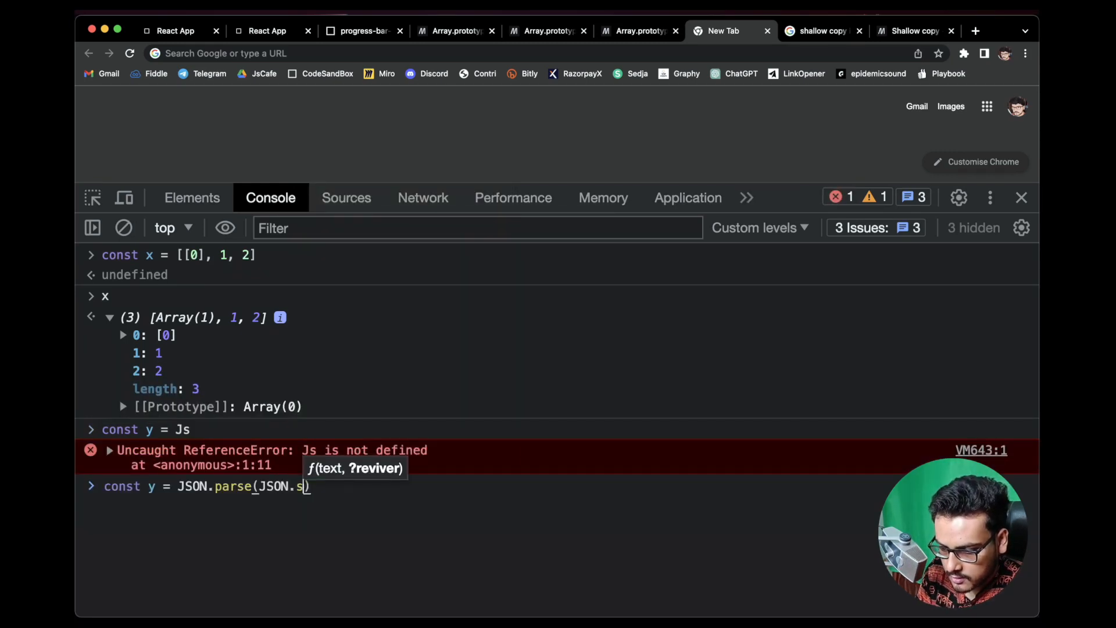
pyautogui.write('tringify(x')
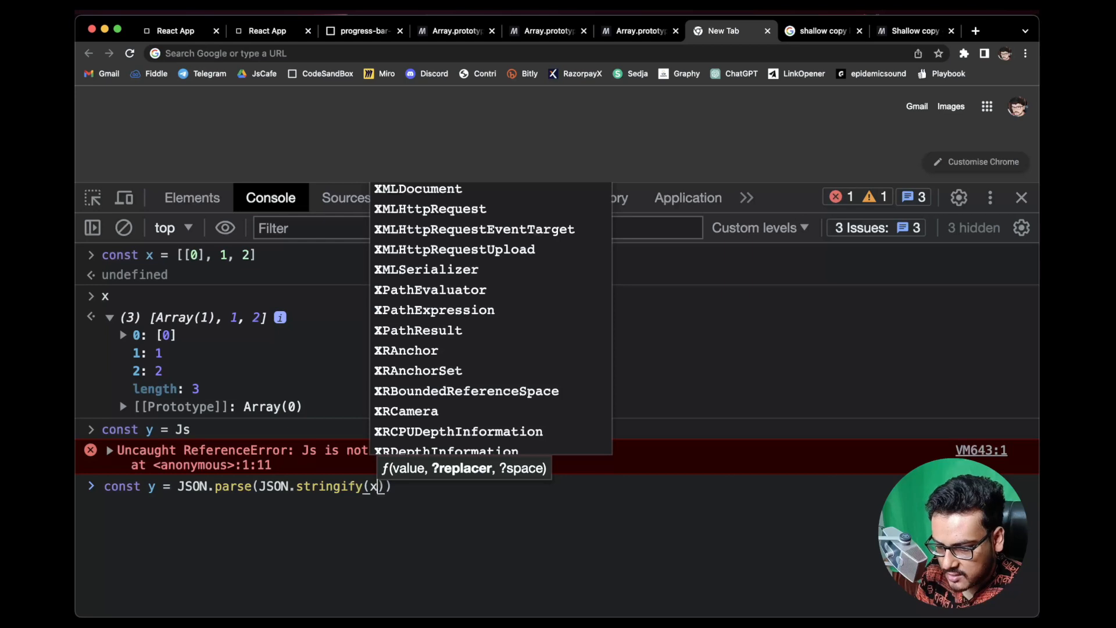
pyautogui.press('Return')
pyautogui.write('y')
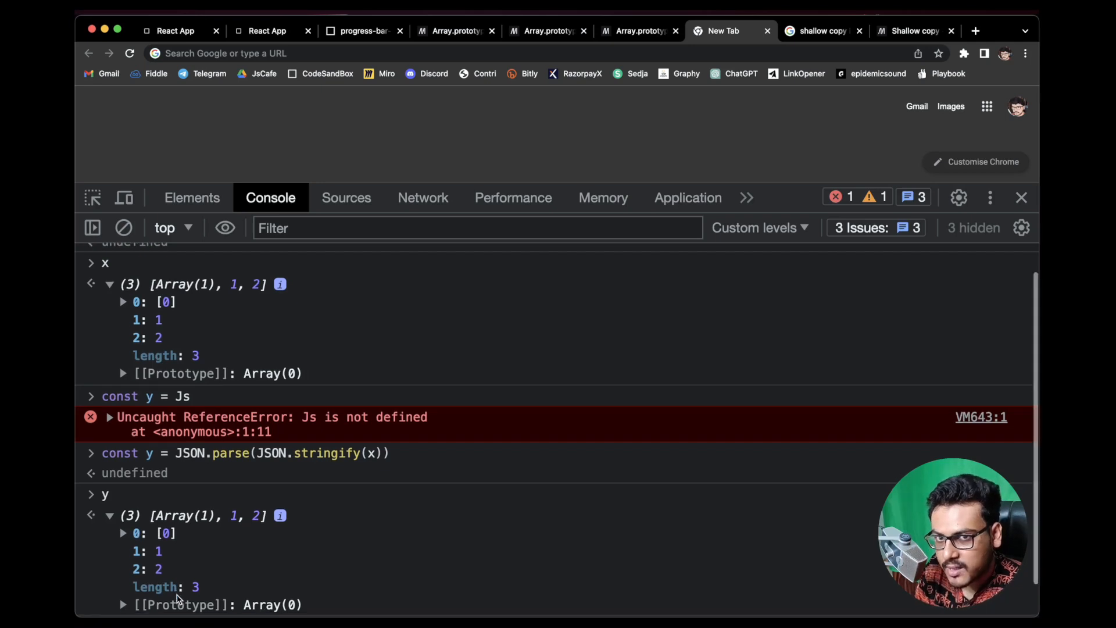
pyautogui.scroll(3)
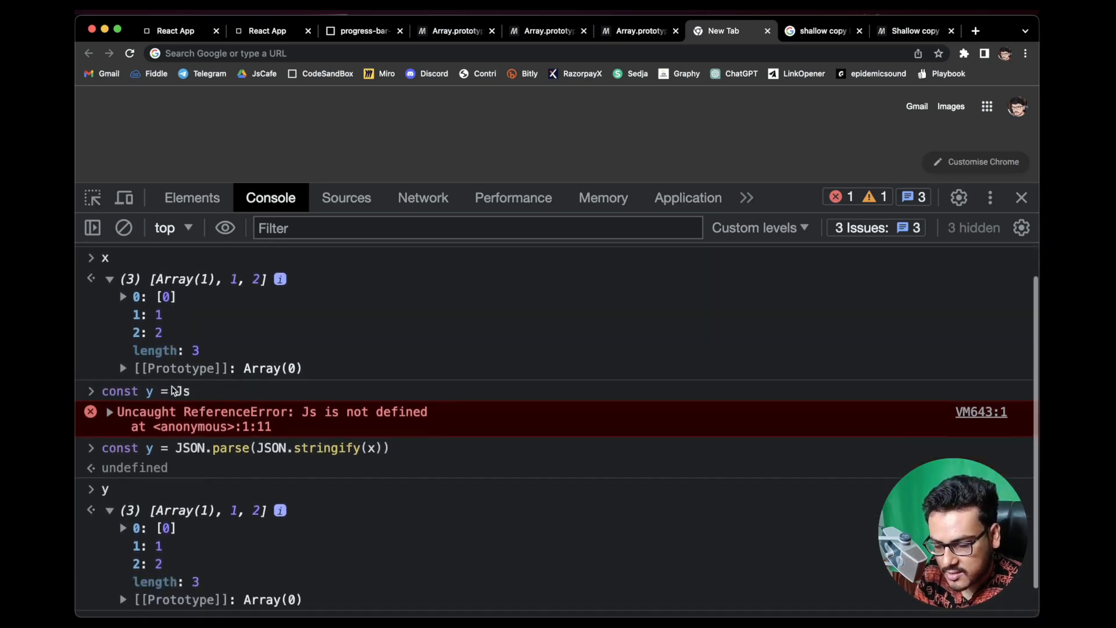
pyautogui.write('y[0].push(3')
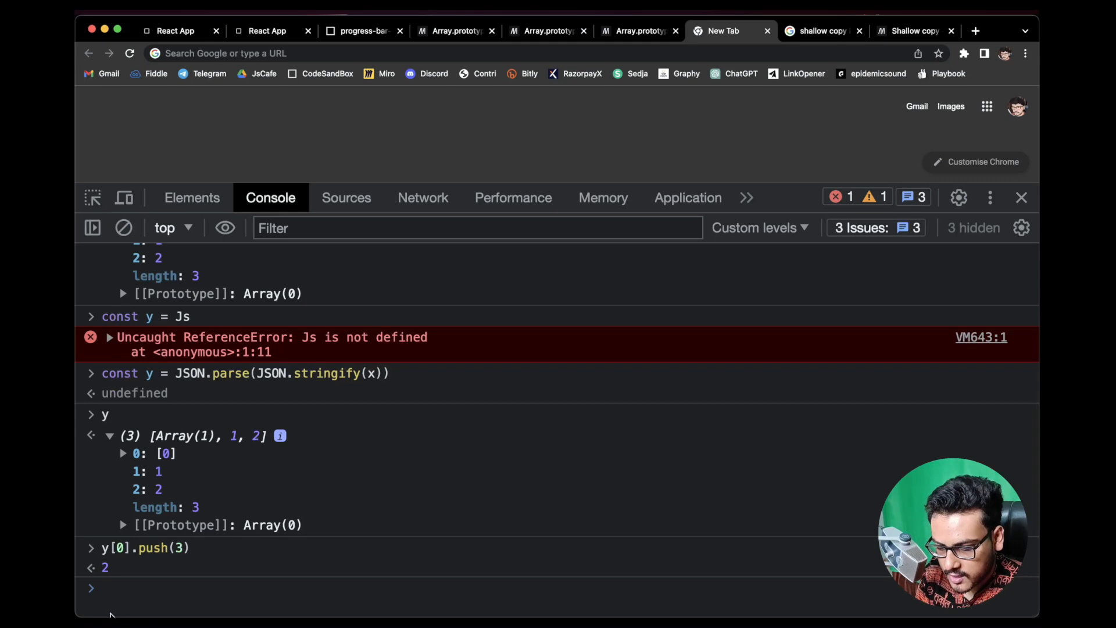
# Run y[0].push(3), then show y's nested [0, 3] while x still holds [0].
pyautogui.write('y[0].push(3)')
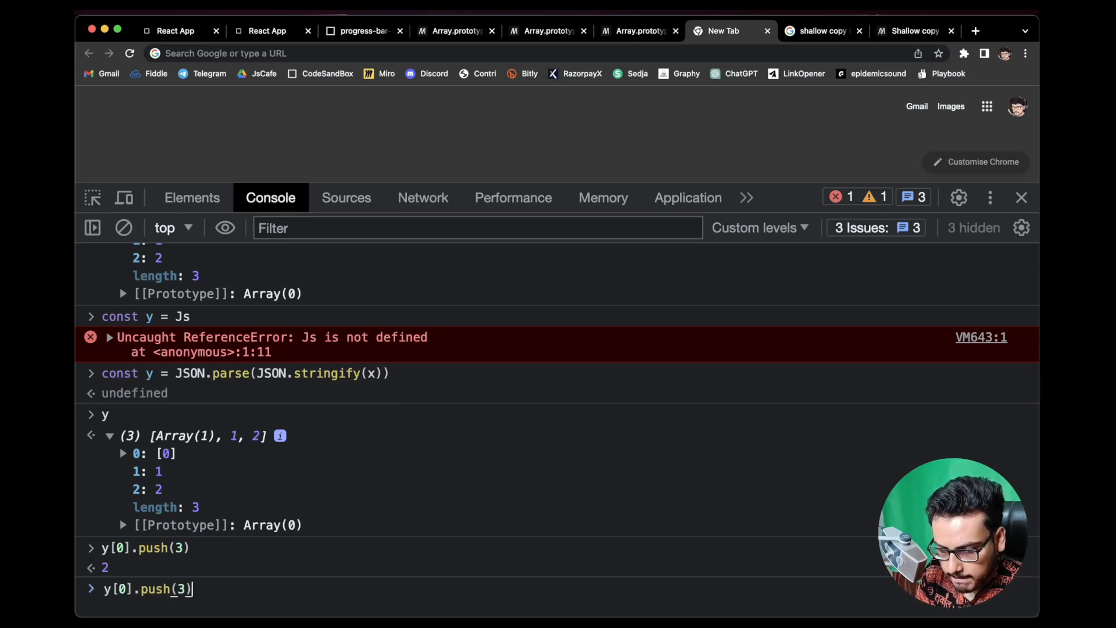
pyautogui.write('y[')
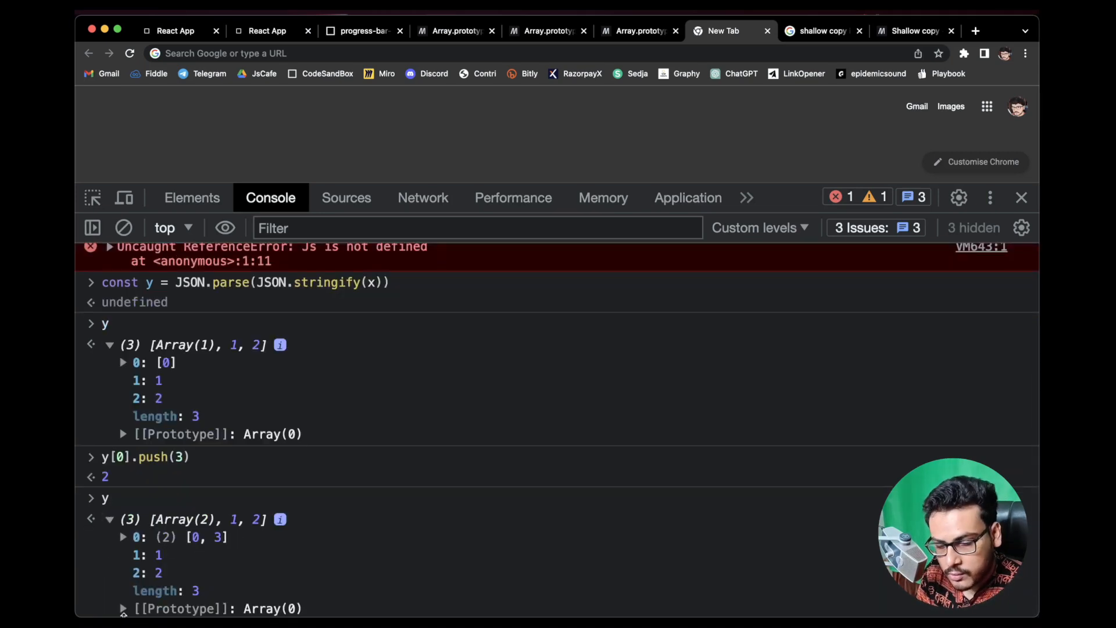
pyautogui.scroll(-3)
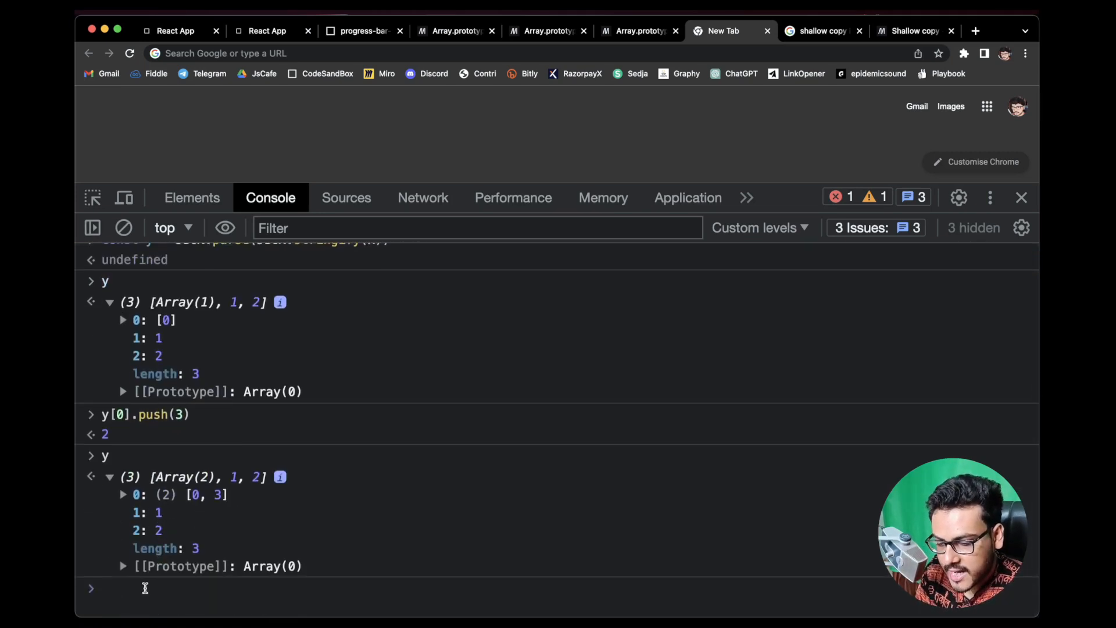
pyautogui.press('Return')
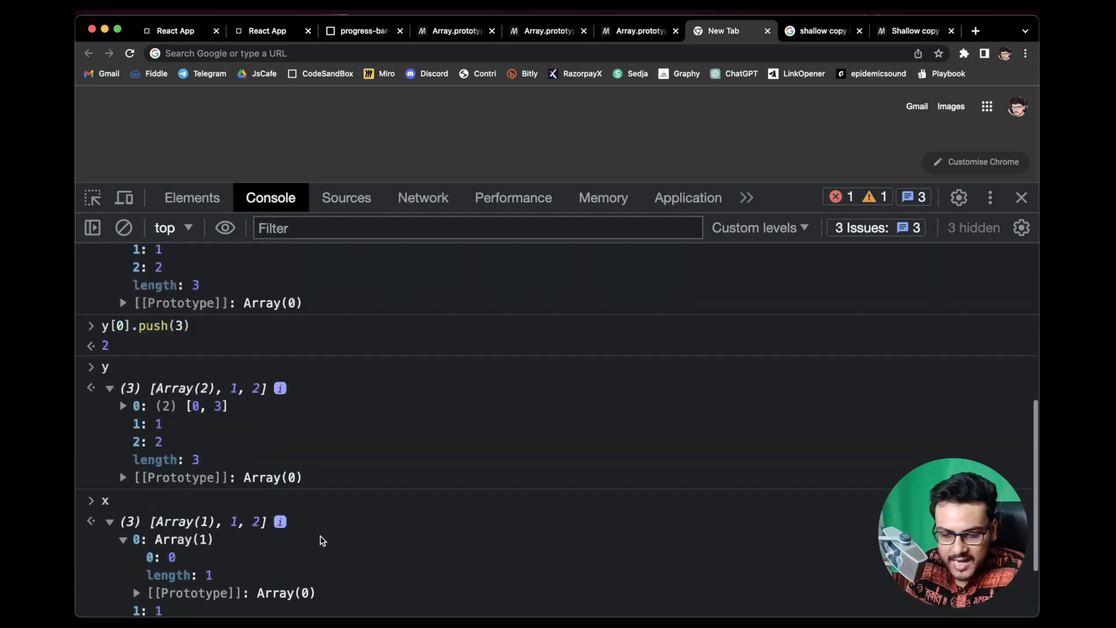
pyautogui.scroll(3)
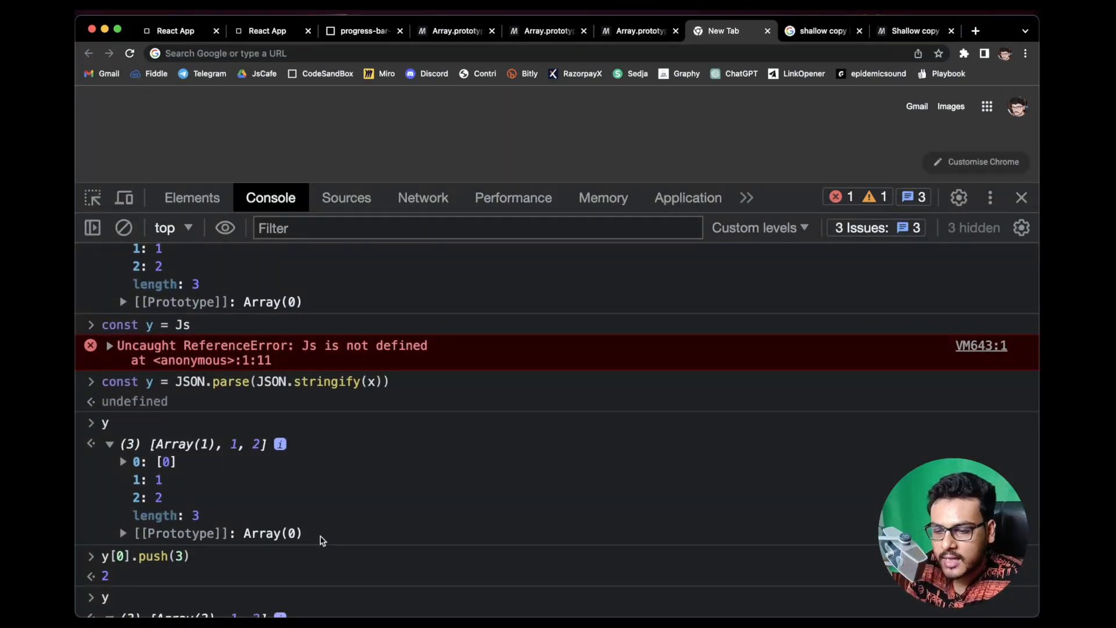